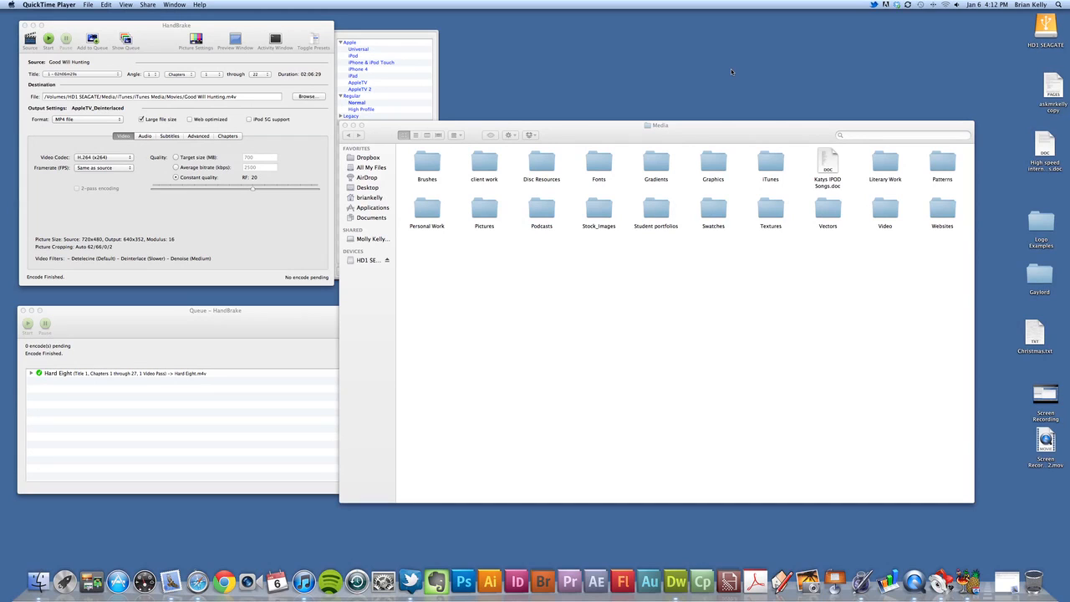
Browse Media > Video > Ripped in Finder and select the Hard Eight rip
click(658, 125)
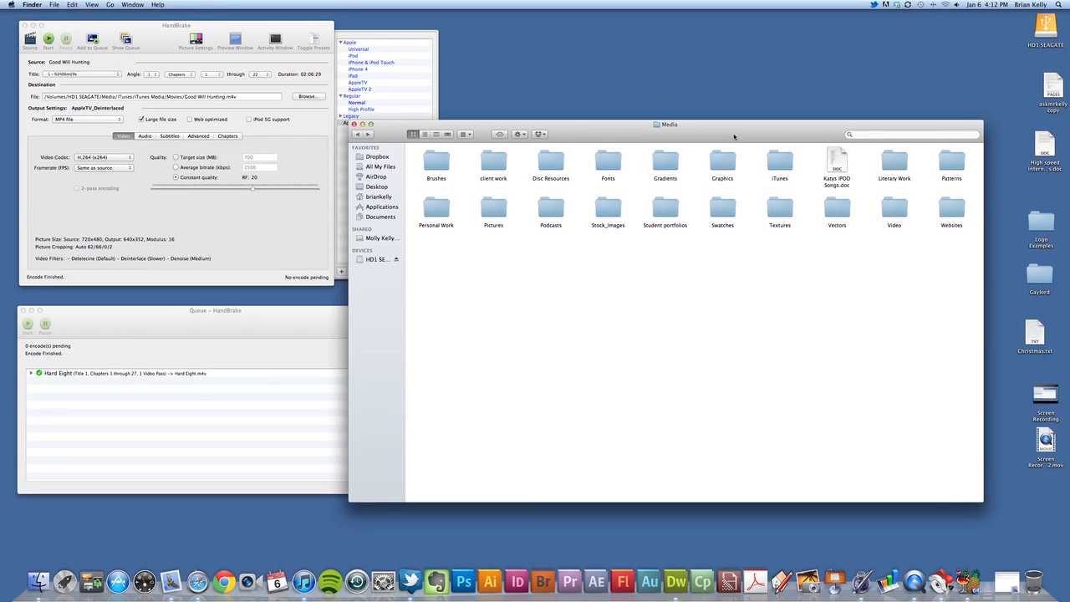
mouse_move(724, 134)
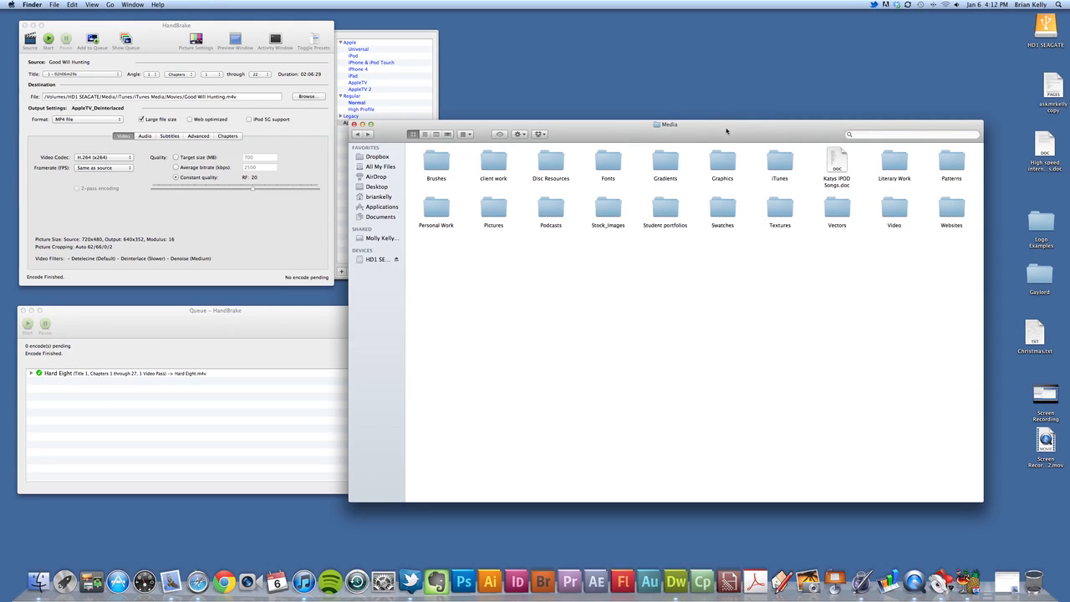
mouse_move(744, 138)
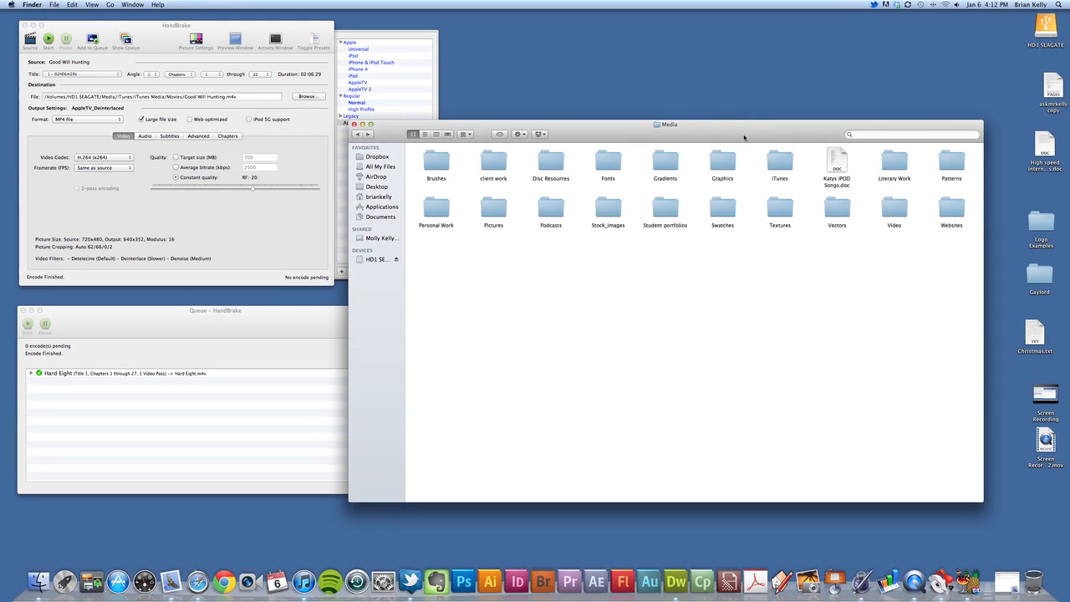
mouse_move(732, 132)
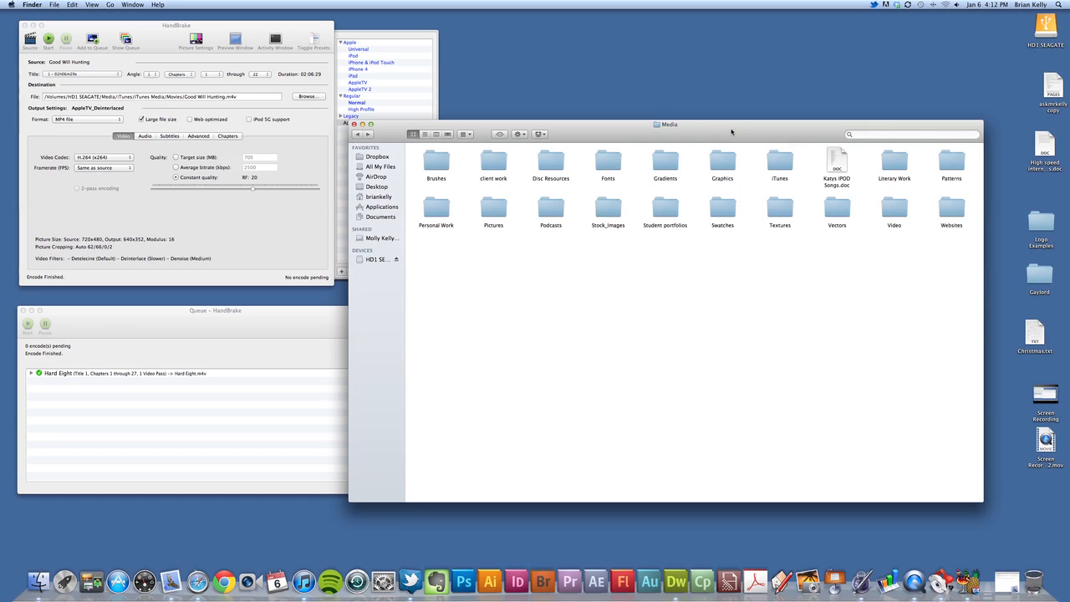
mouse_move(918, 223)
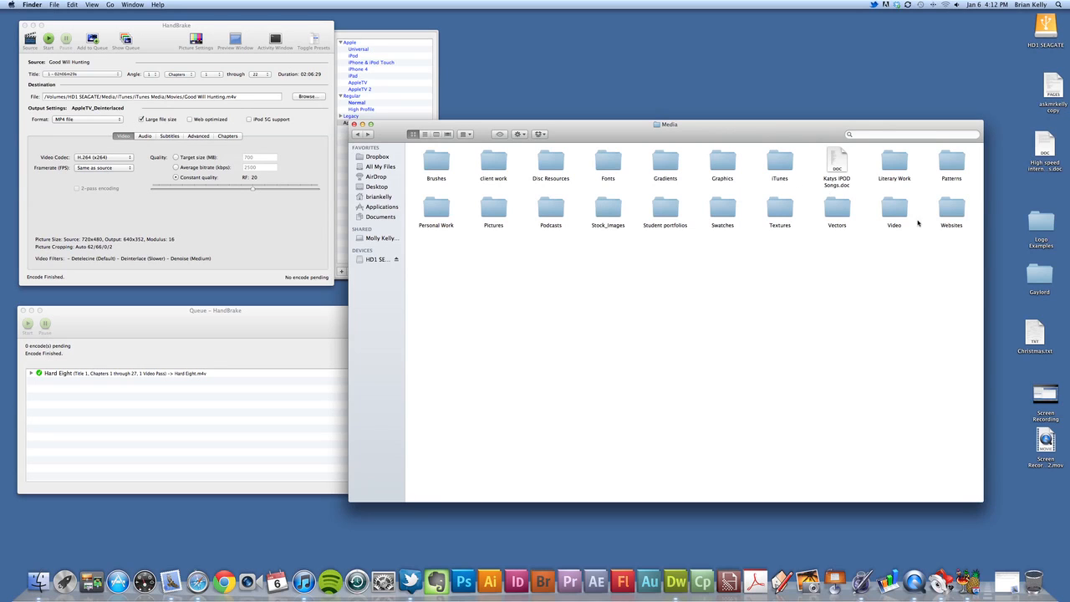
click(424, 134)
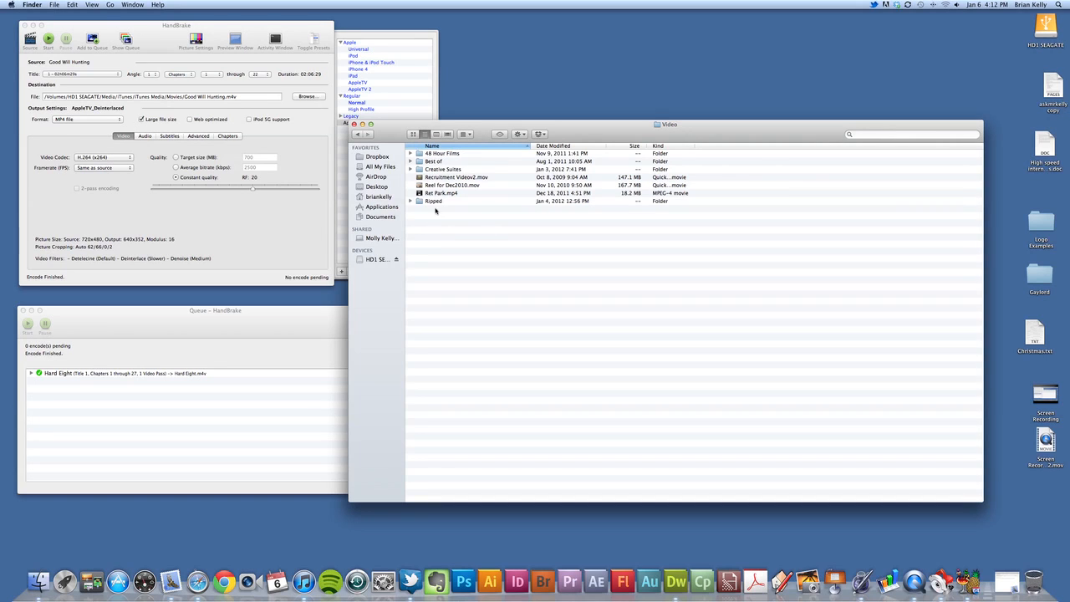
double_click(433, 200)
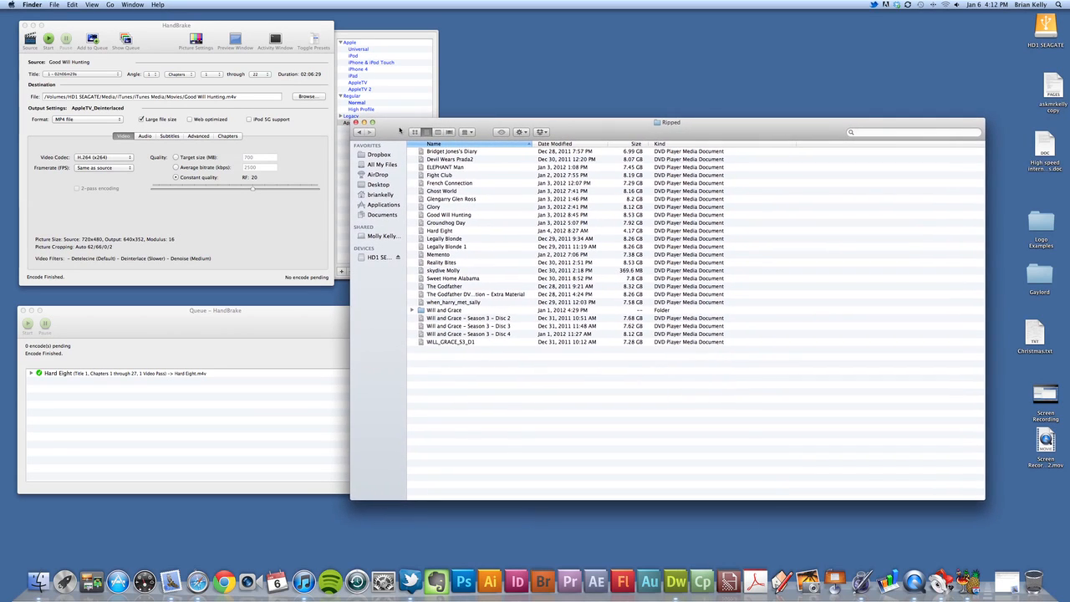
click(452, 231)
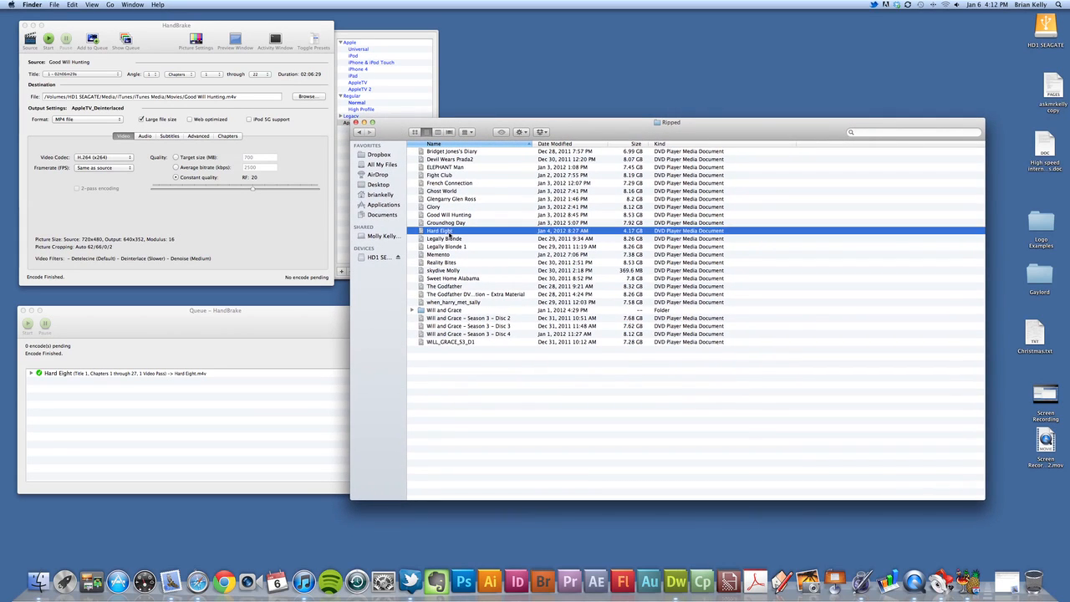
click(446, 222)
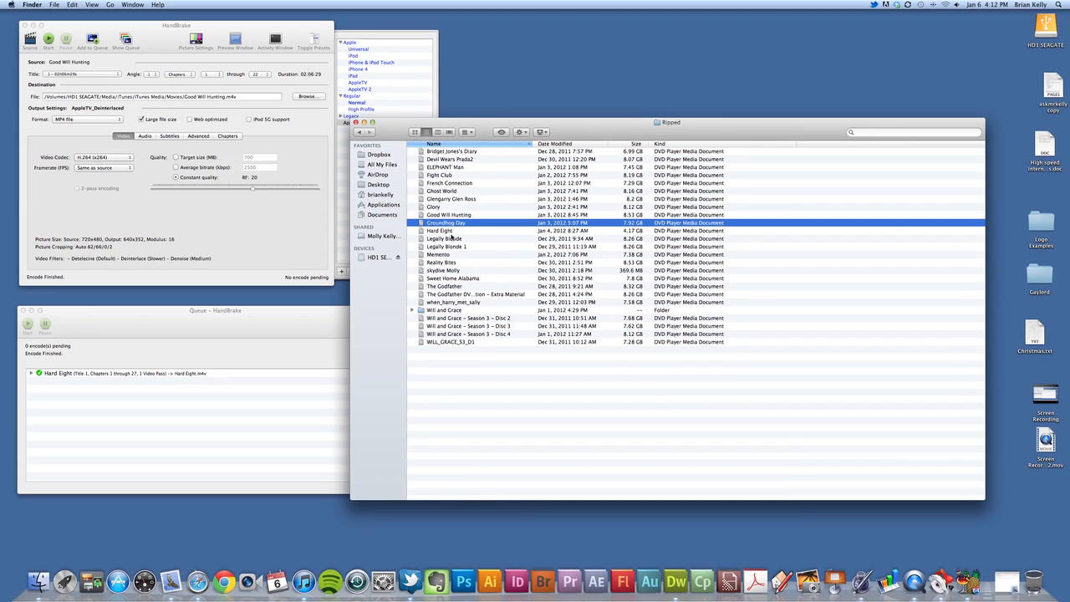
click(440, 230)
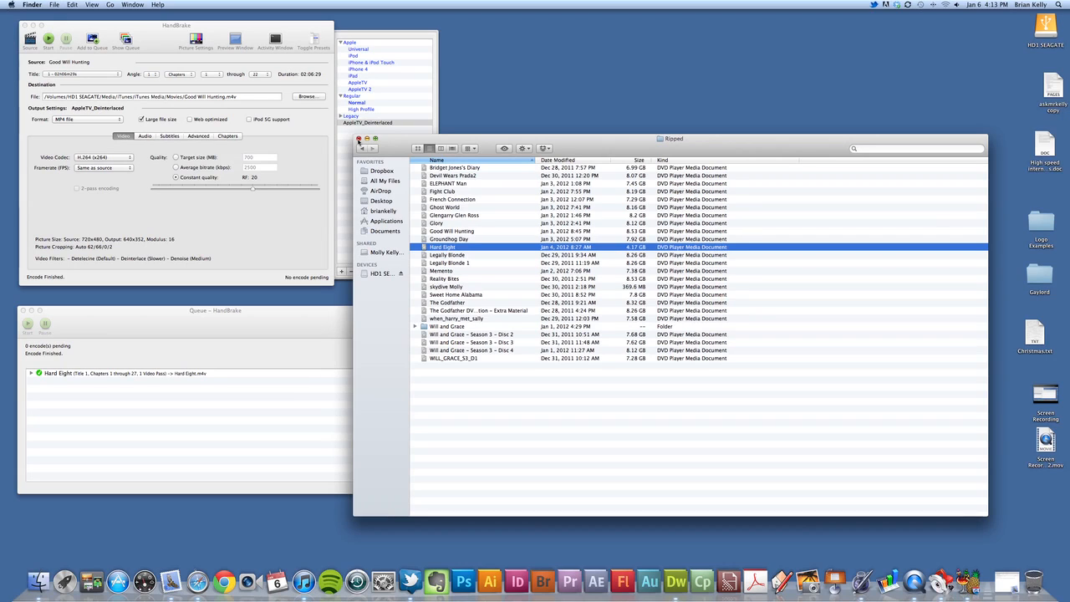
Go back up to Media and open the Movies folder in iTunes Media
click(361, 147)
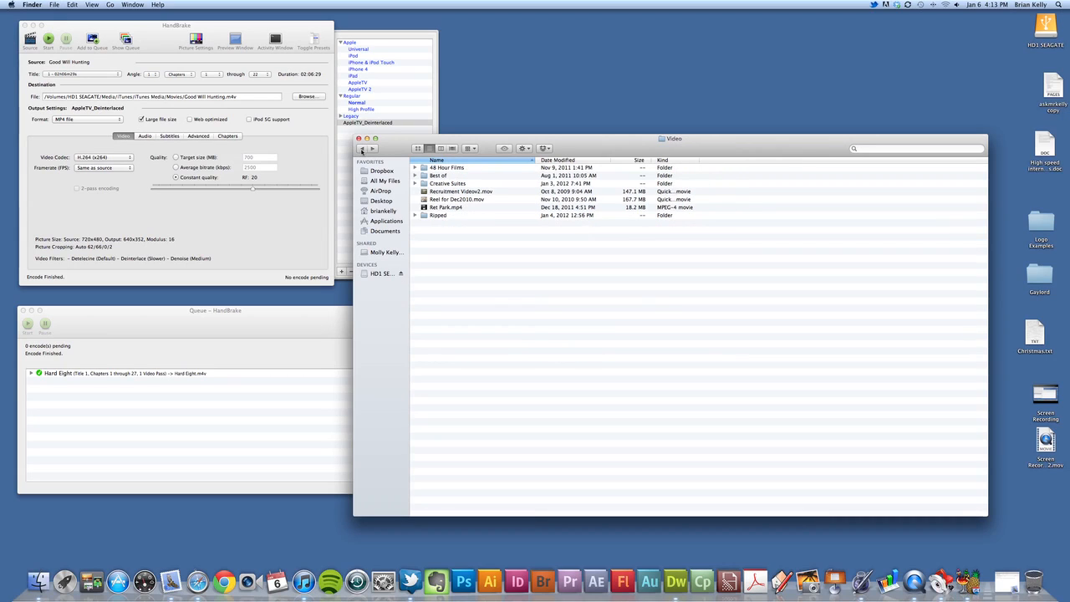
click(362, 148)
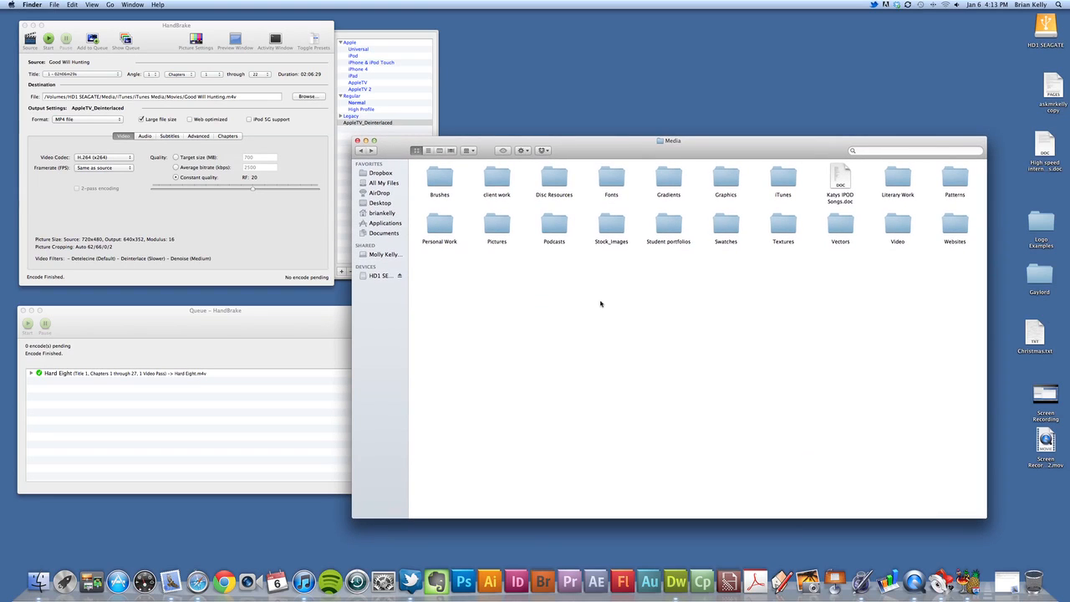
mouse_move(520, 269)
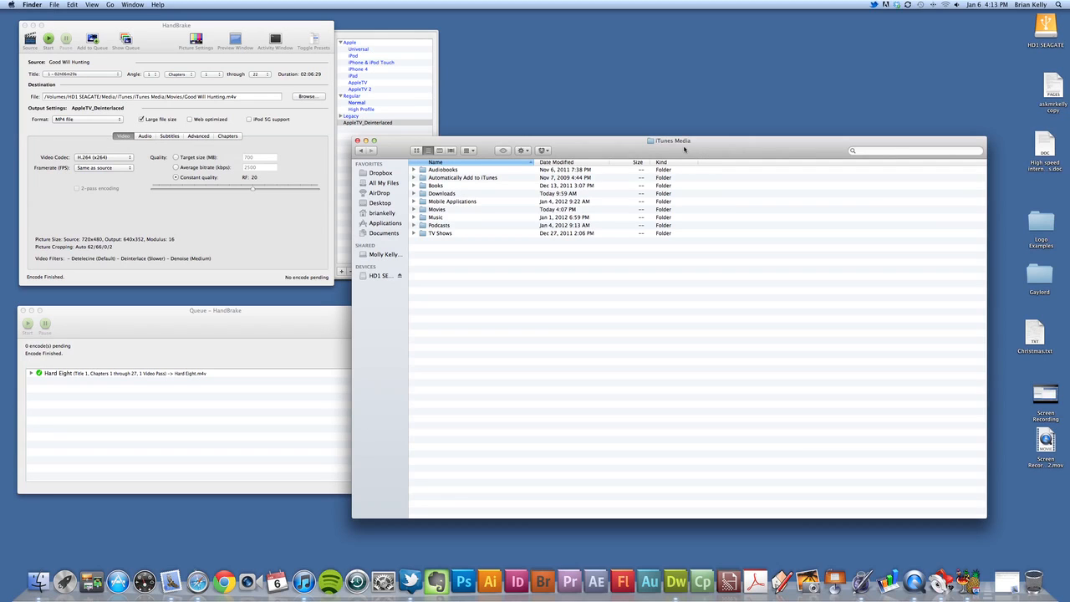
click(436, 209)
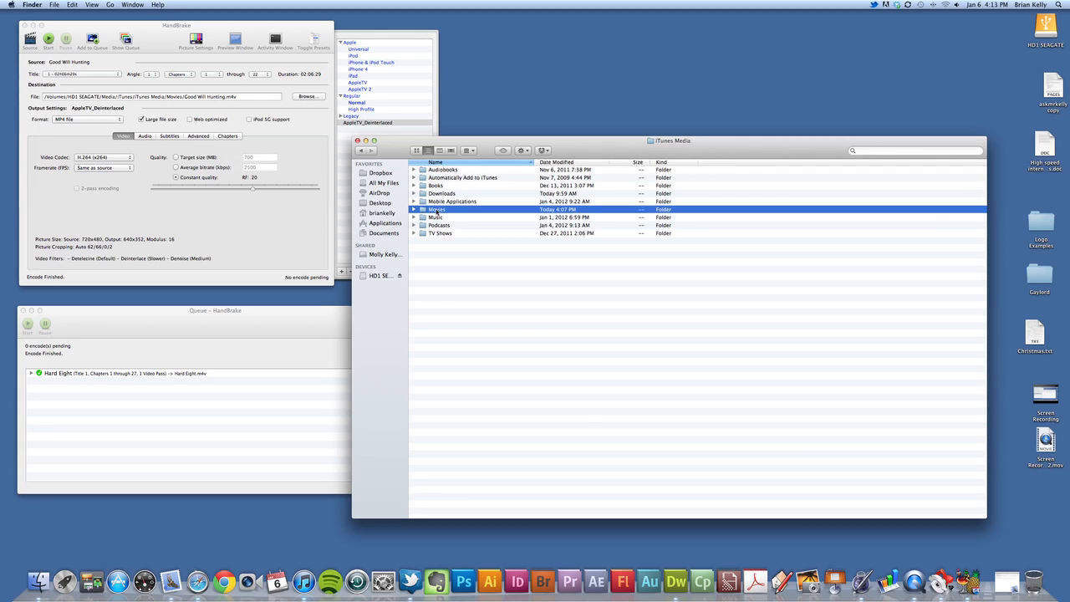
double_click(436, 209)
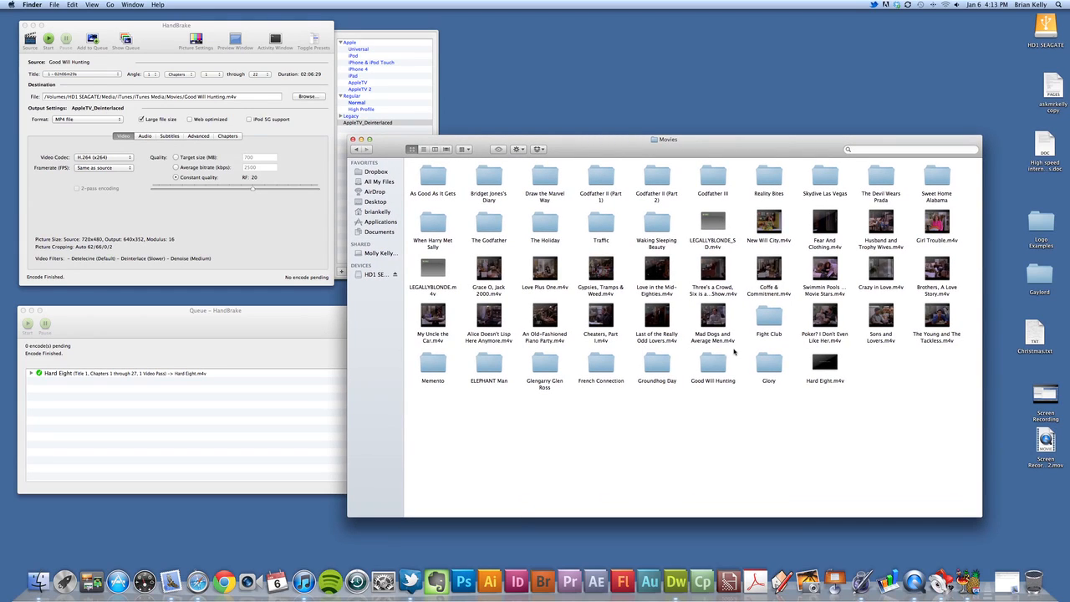
mouse_move(572, 273)
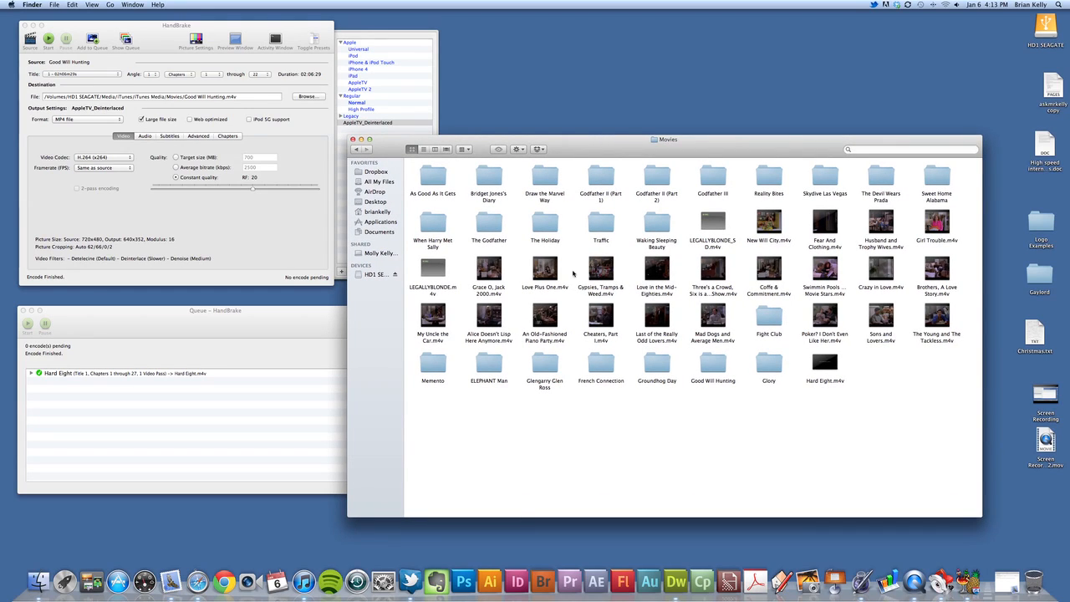
mouse_move(504, 300)
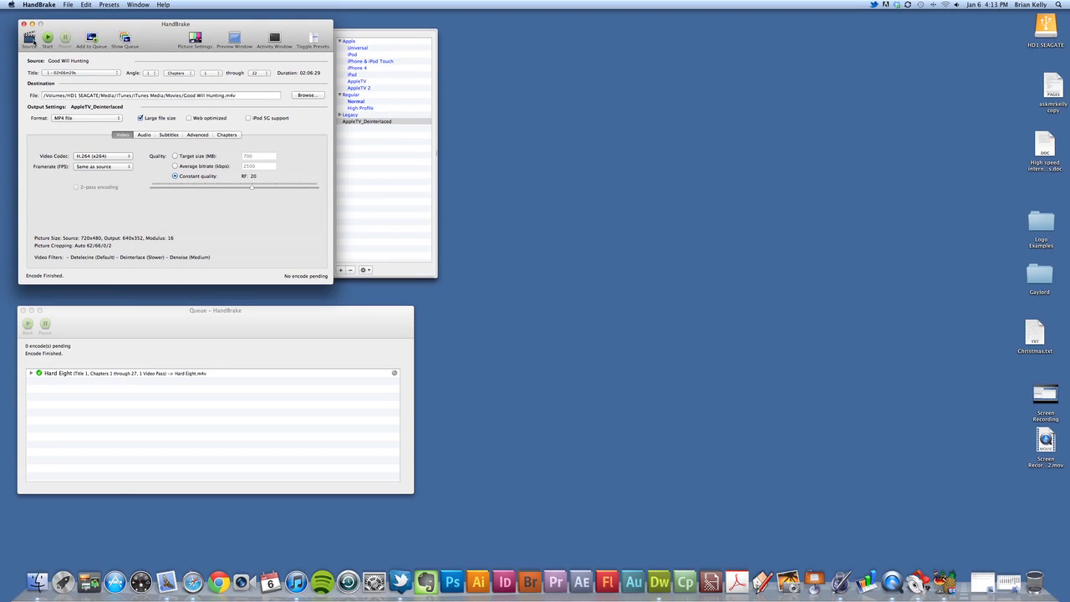
Choose the Hard Eight rip from Video > Ripped as HandBrake's source
click(29, 37)
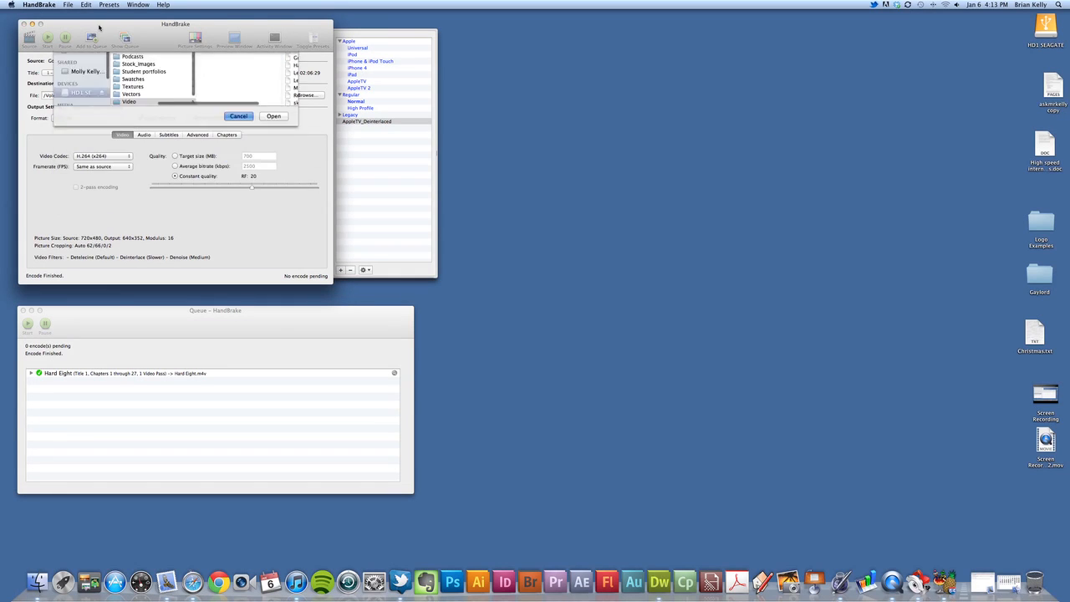
click(273, 115)
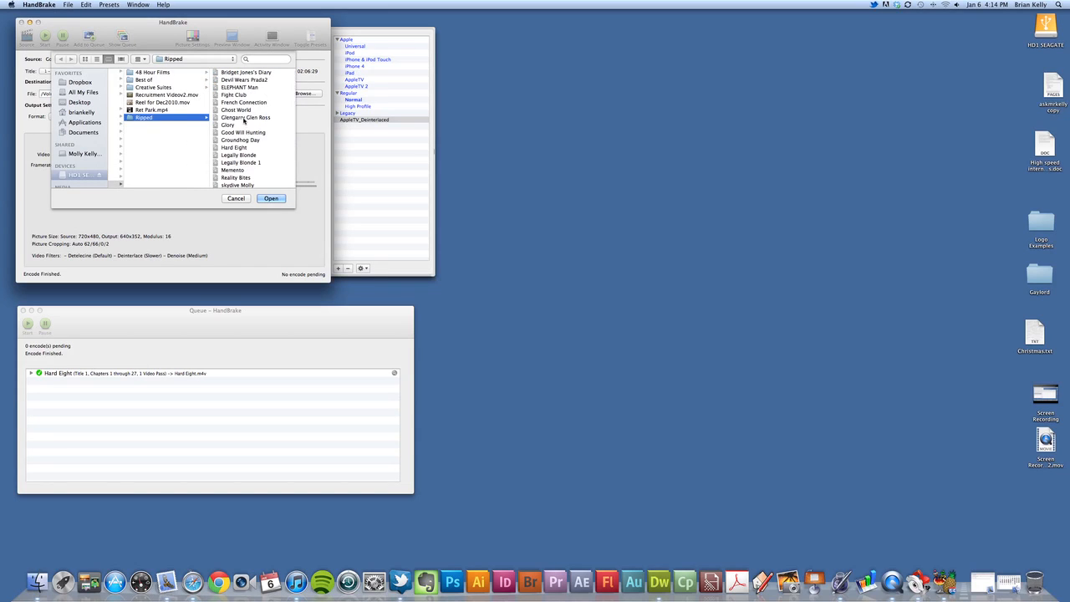
click(244, 117)
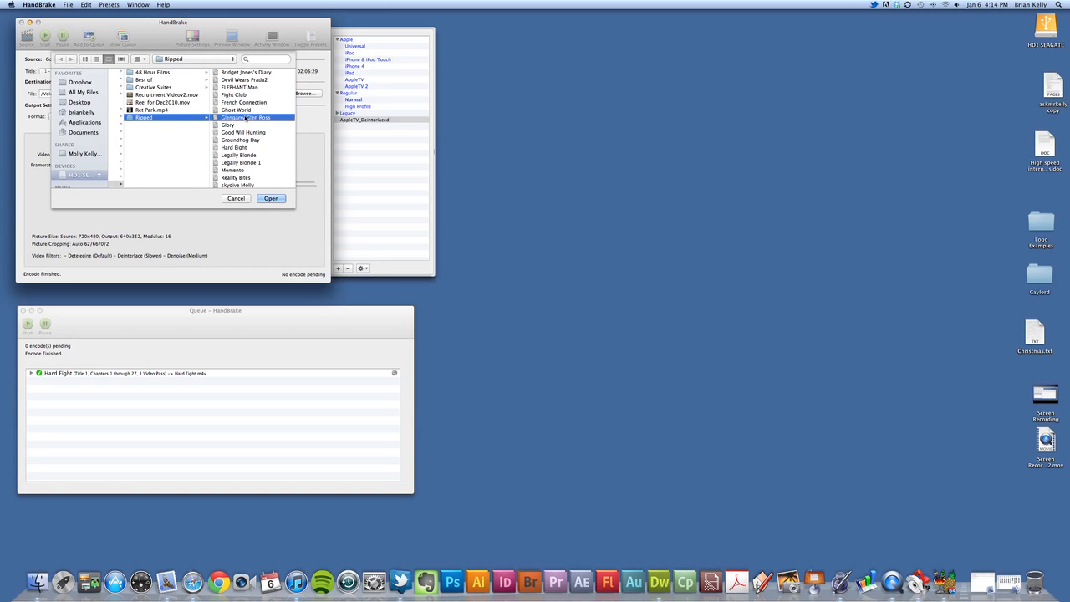
click(159, 117)
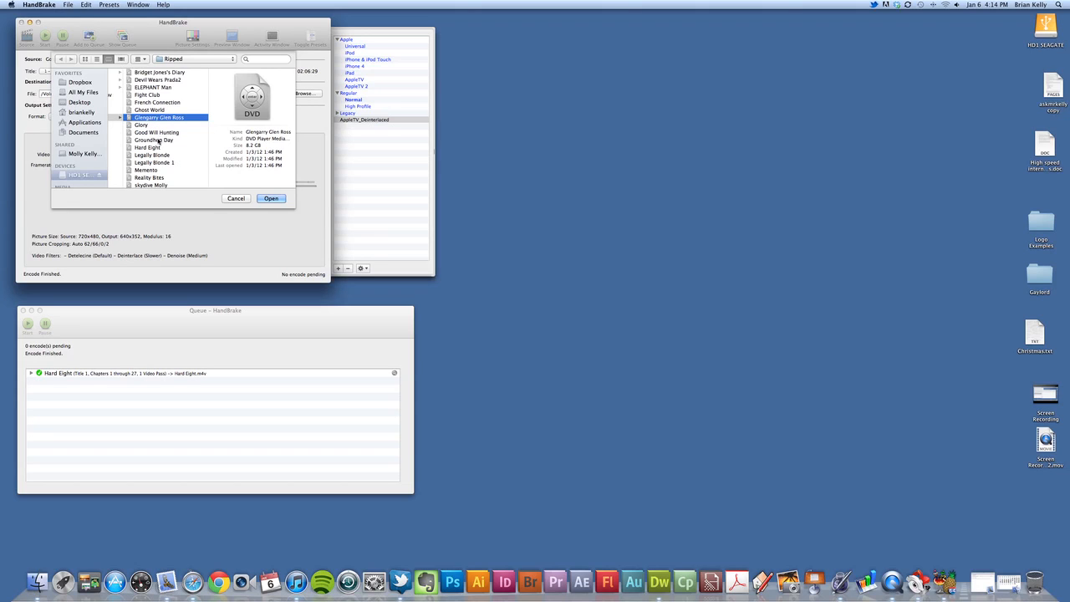
click(146, 147)
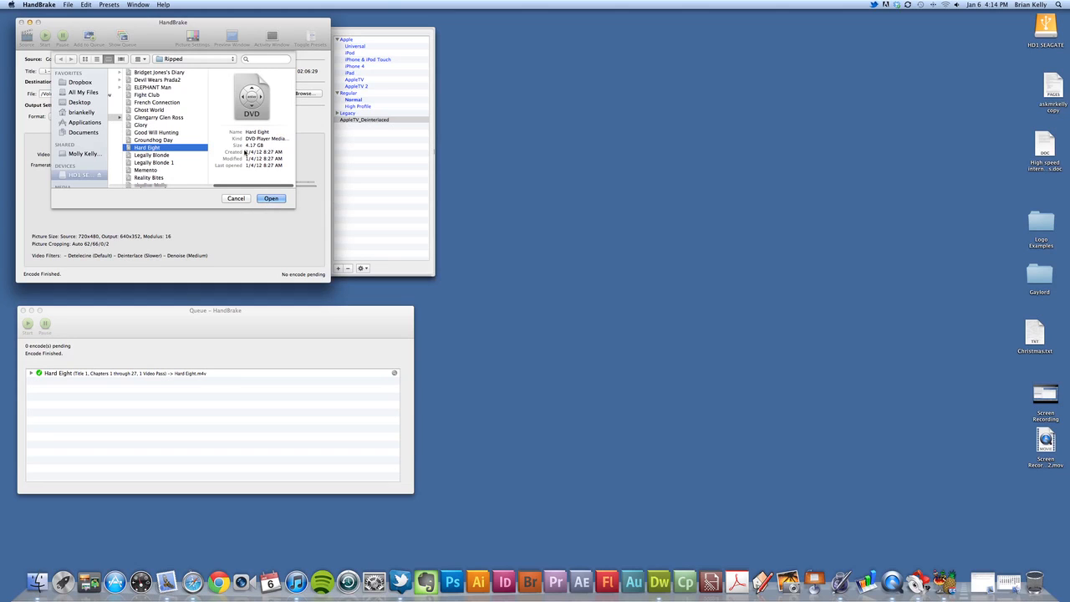
click(272, 198)
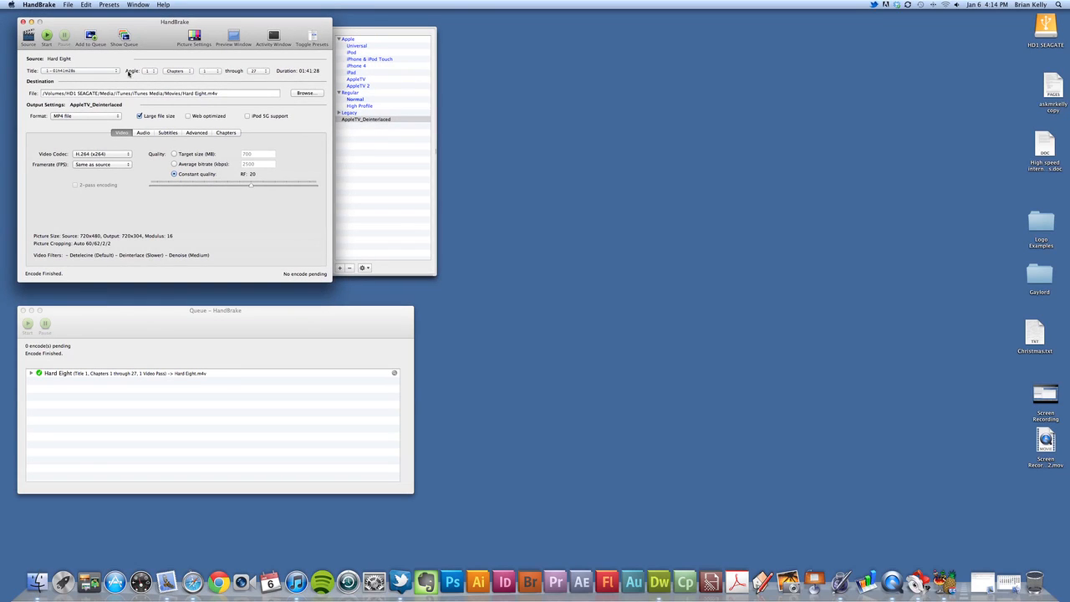
click(82, 70)
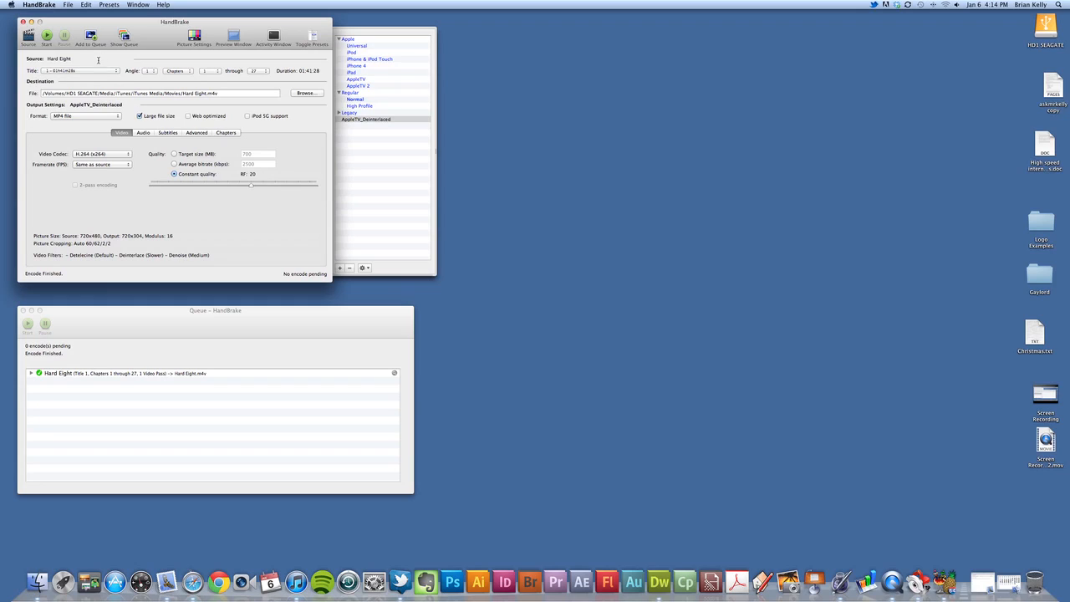
mouse_move(91, 67)
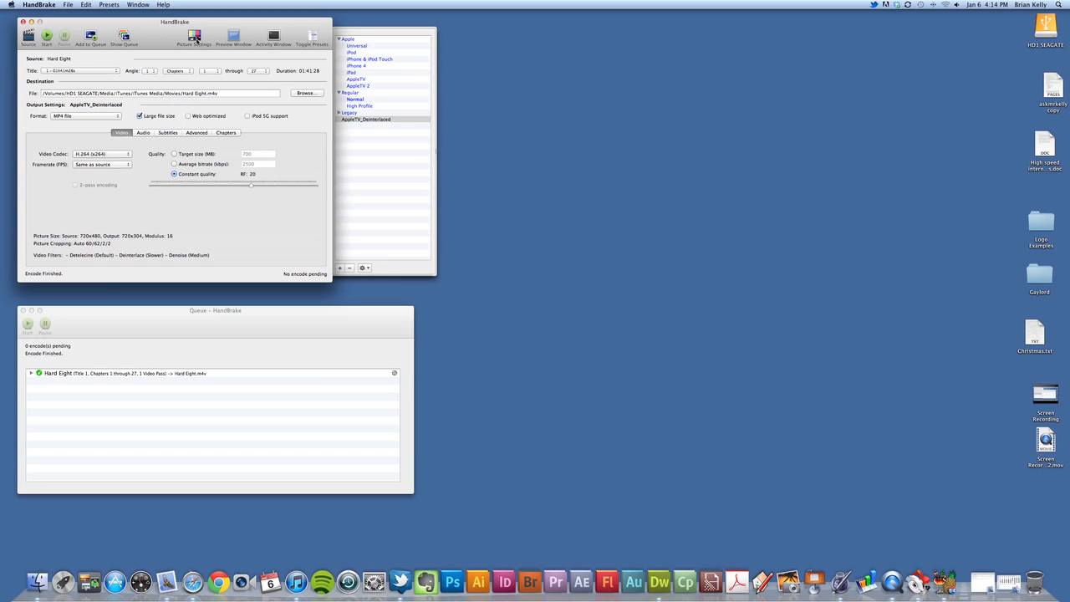
Check the Picture Settings and try the AppleTV preset
click(193, 36)
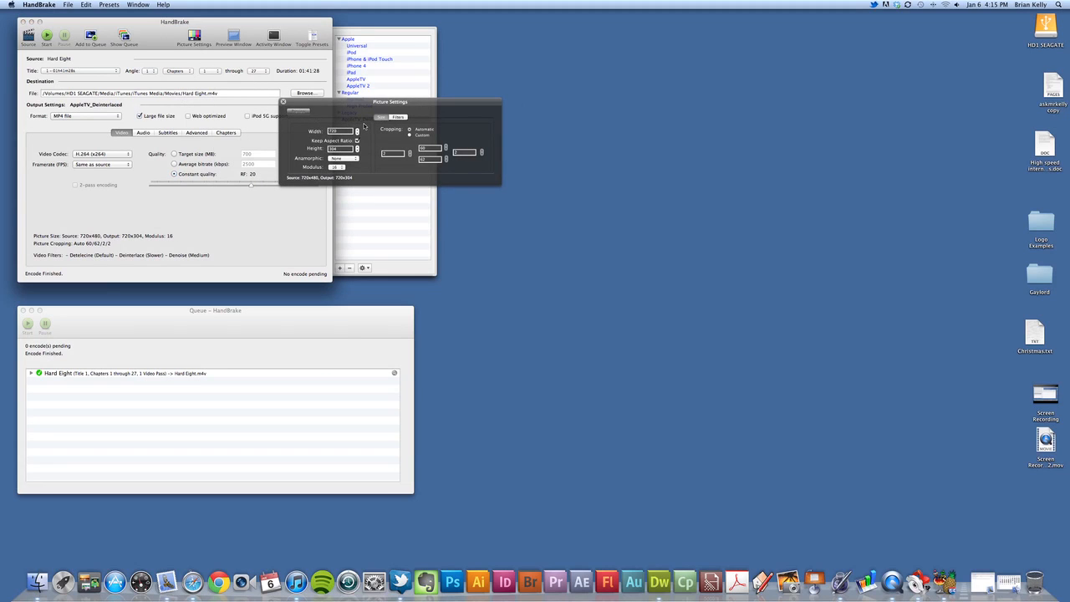
click(396, 116)
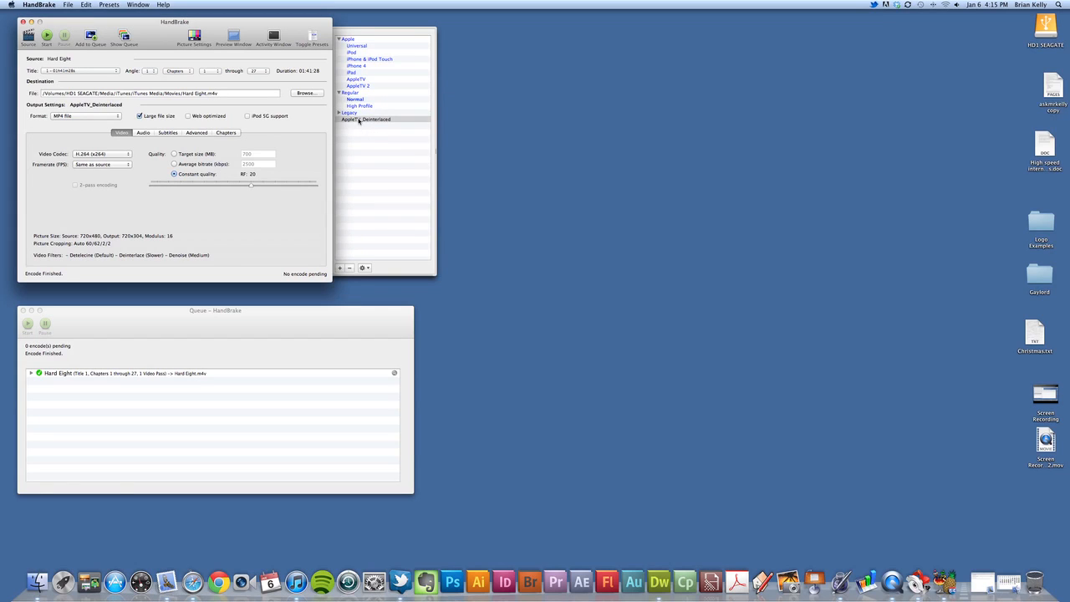
click(366, 119)
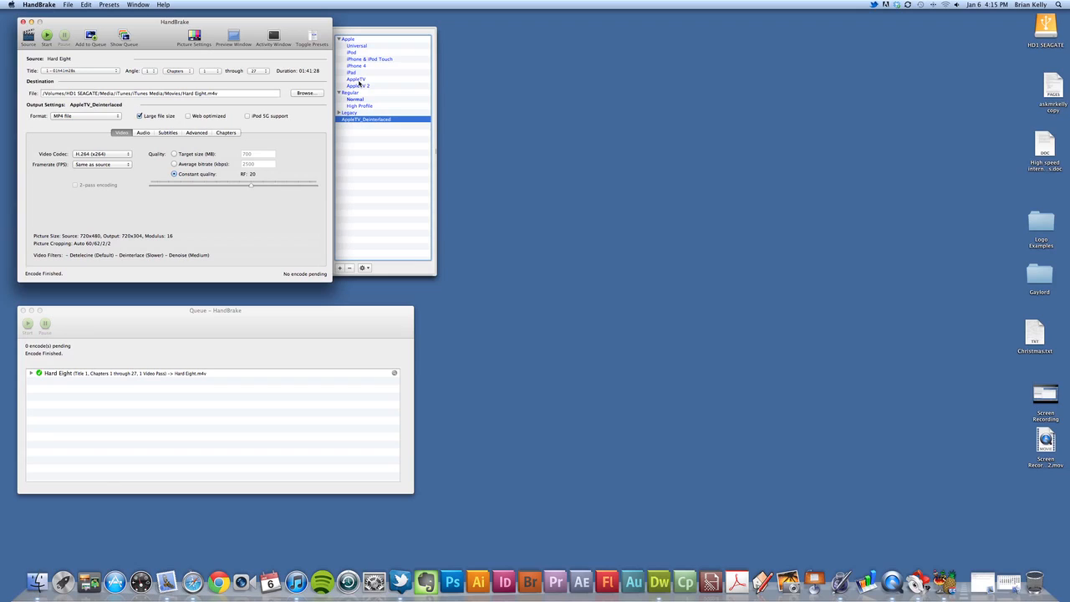
mouse_move(361, 81)
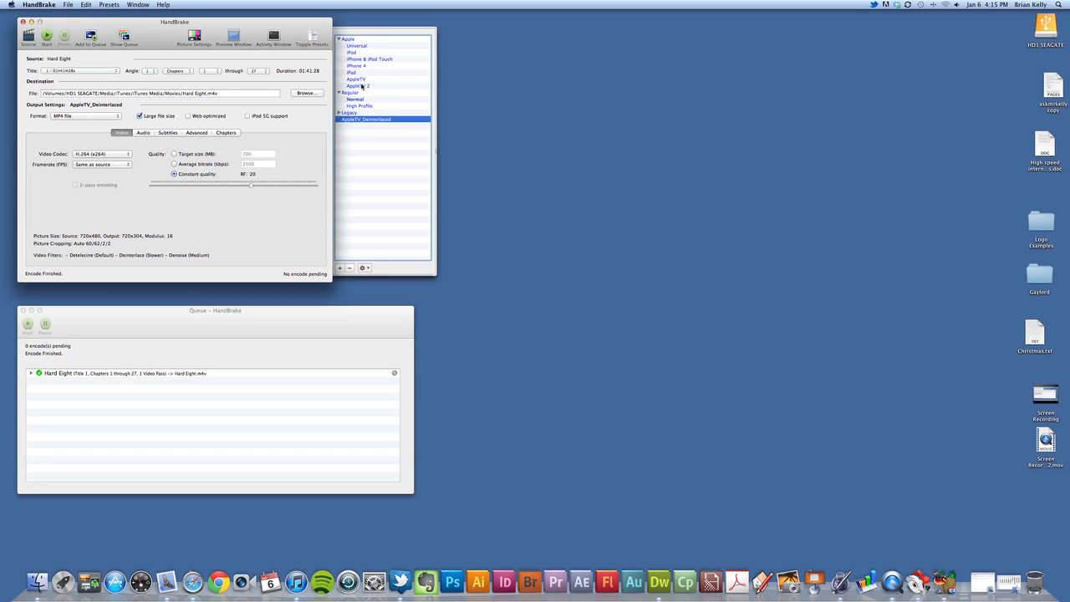
mouse_move(358, 84)
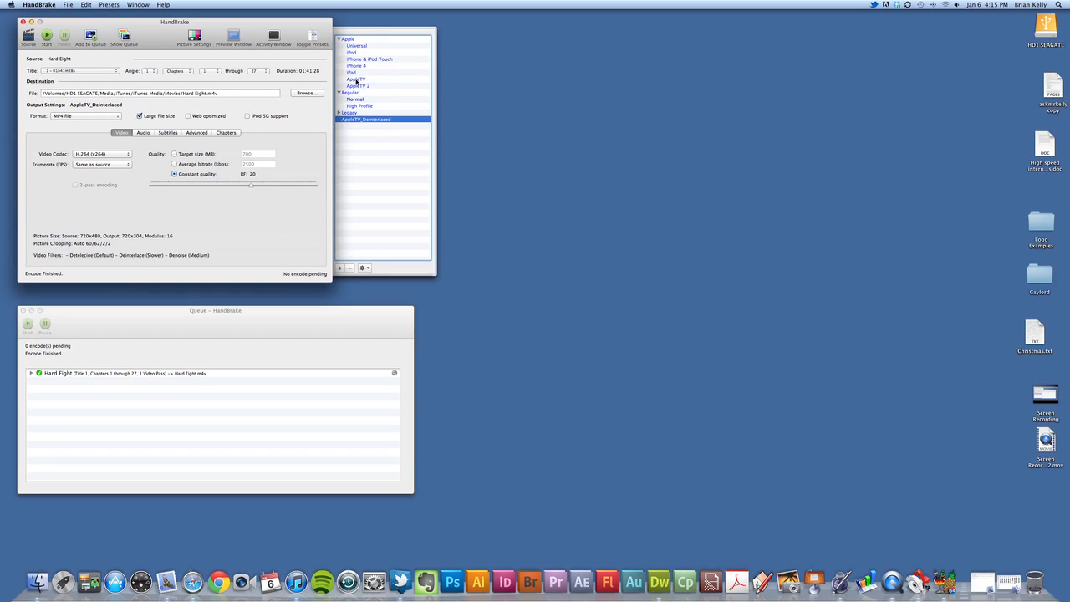
click(357, 78)
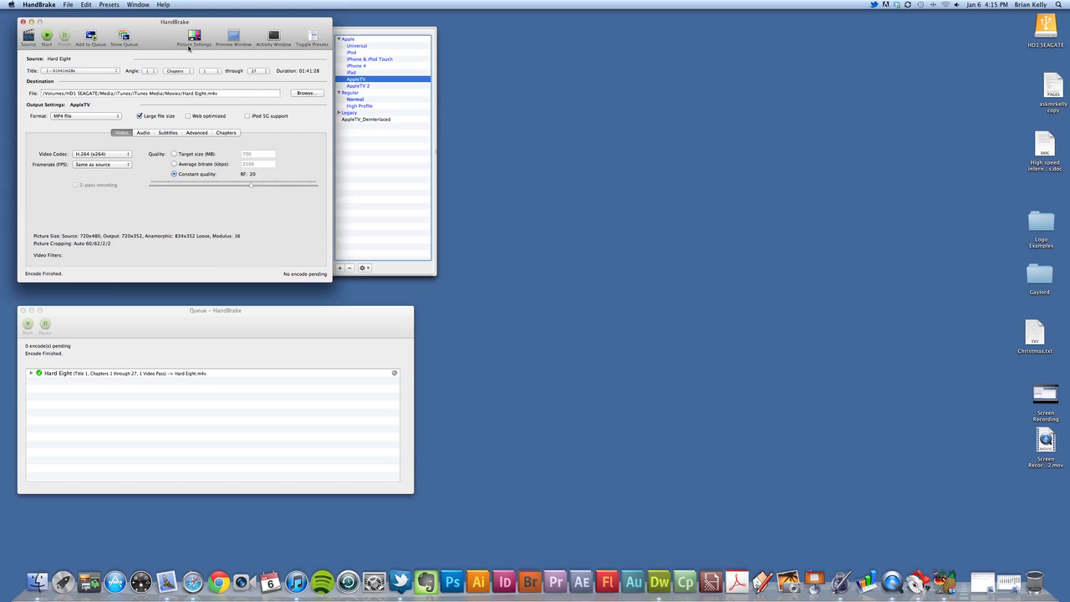
Return to the AppleTV_Deinterlaced preset with MP4 as the output format
click(193, 36)
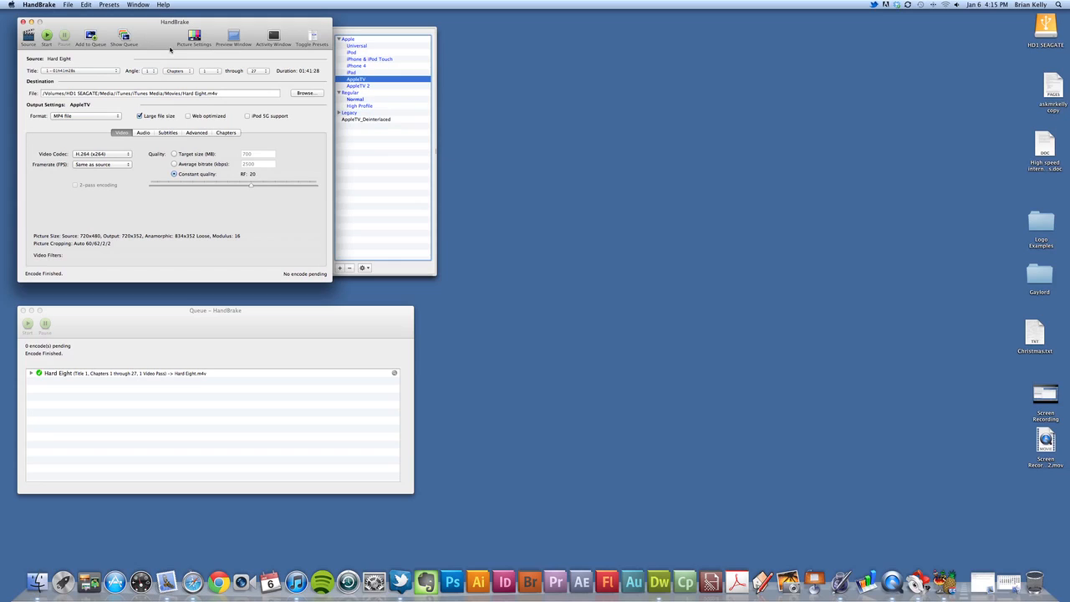
click(365, 119)
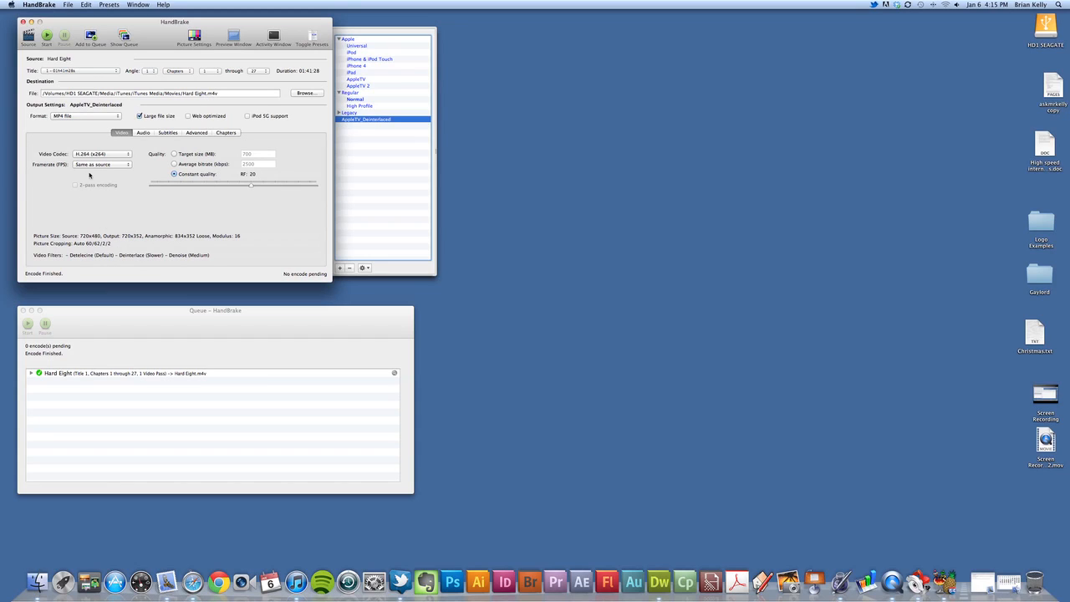
click(86, 115)
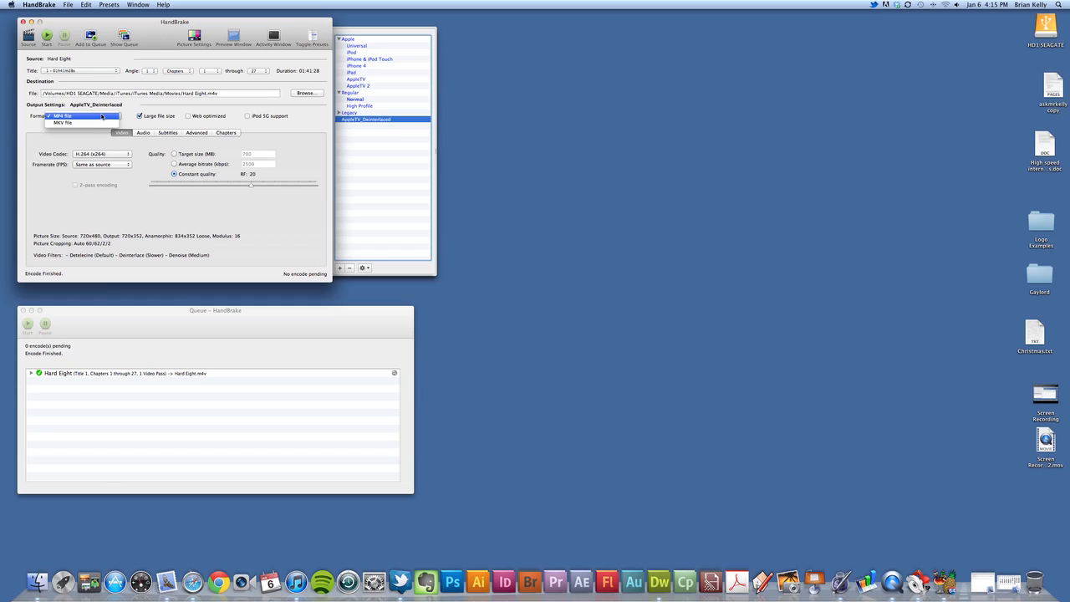
click(63, 116)
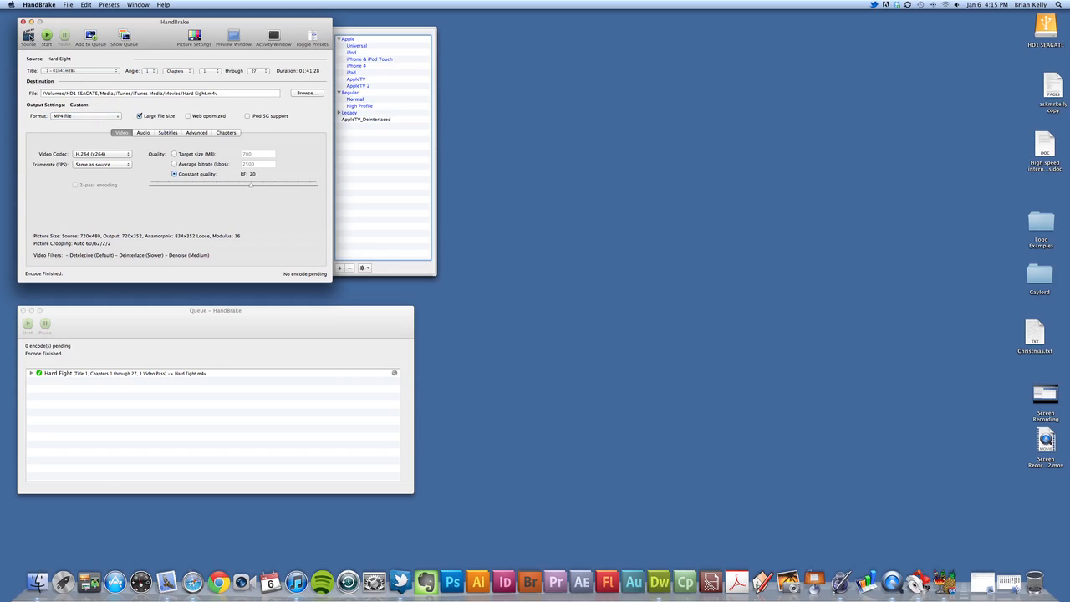
click(307, 93)
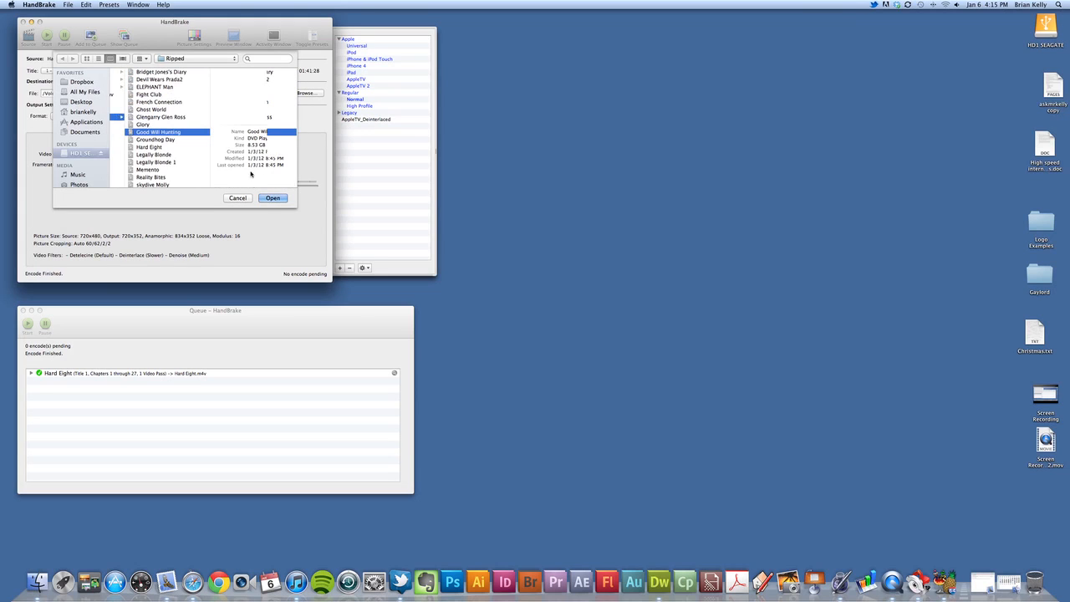
Load the Good Will Hunting rip as the source and show its title list
click(272, 198)
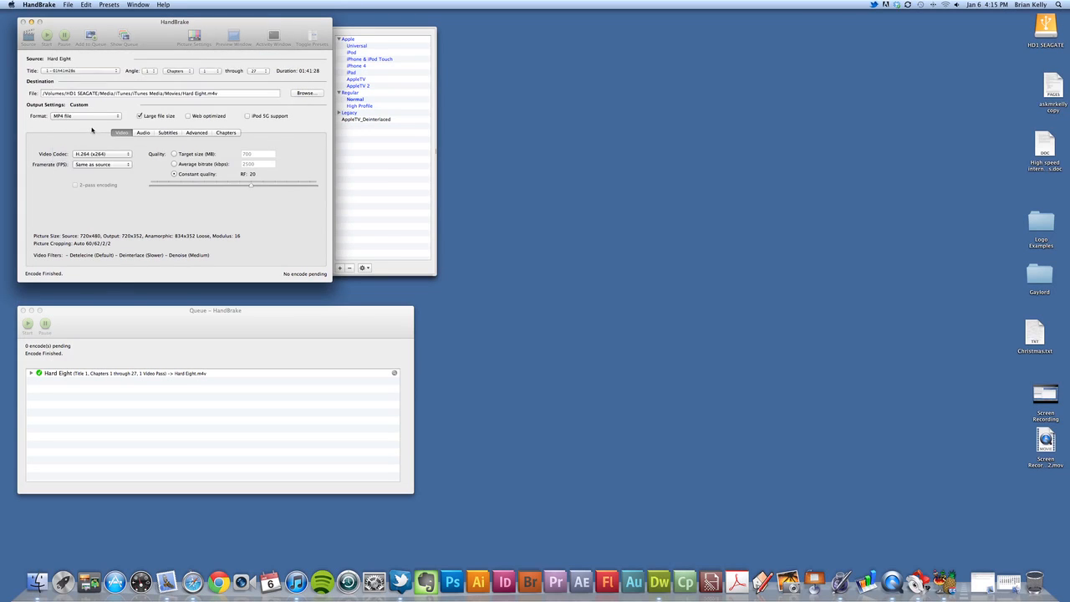
click(29, 37)
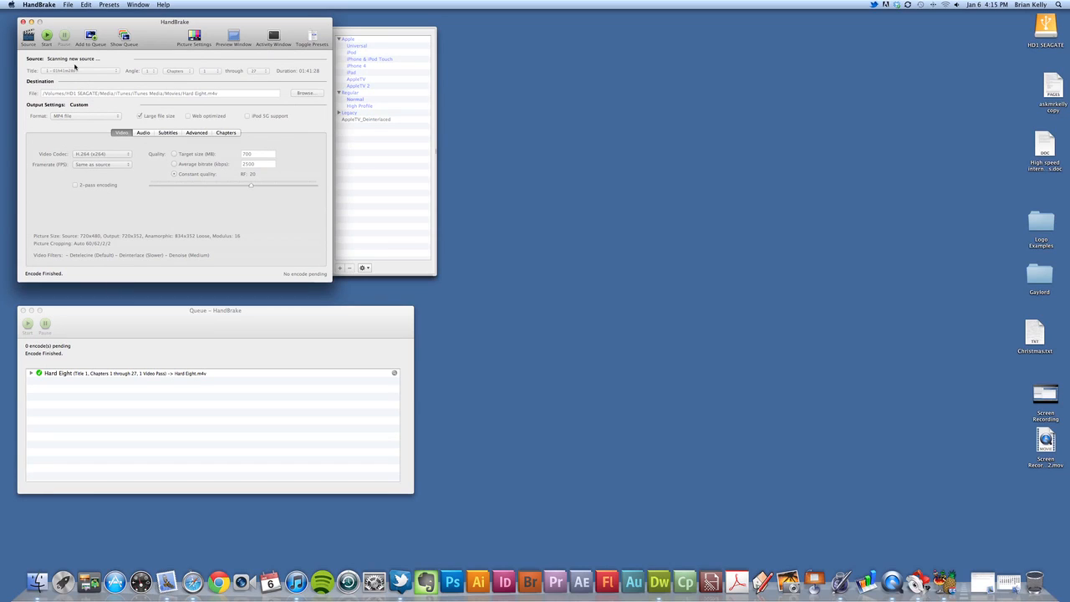
click(28, 36)
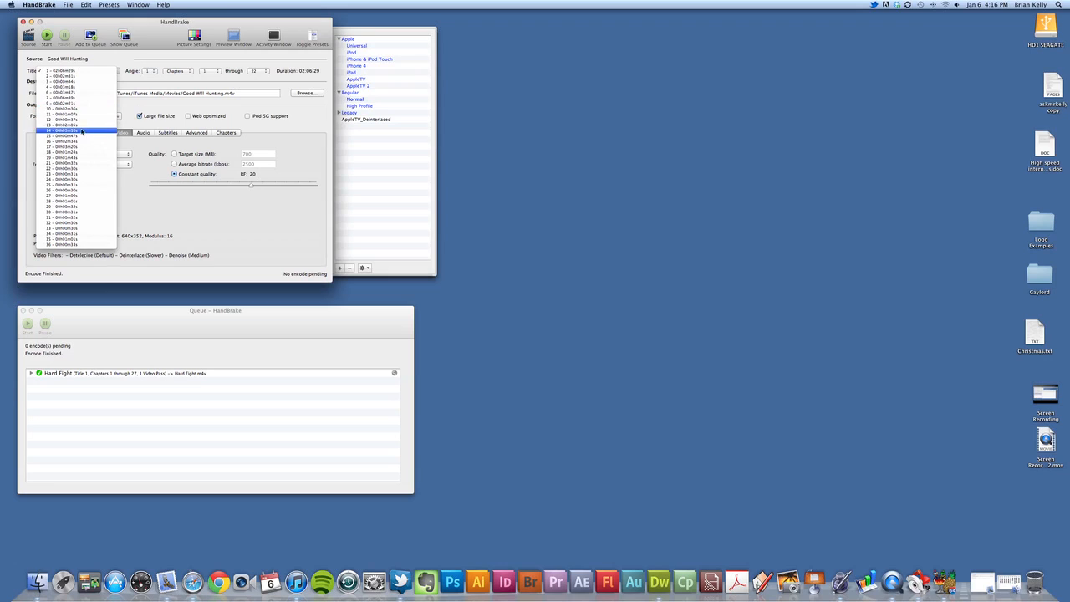
Browse the title list and keep Title 1, the 02h06m29s main feature
click(71, 141)
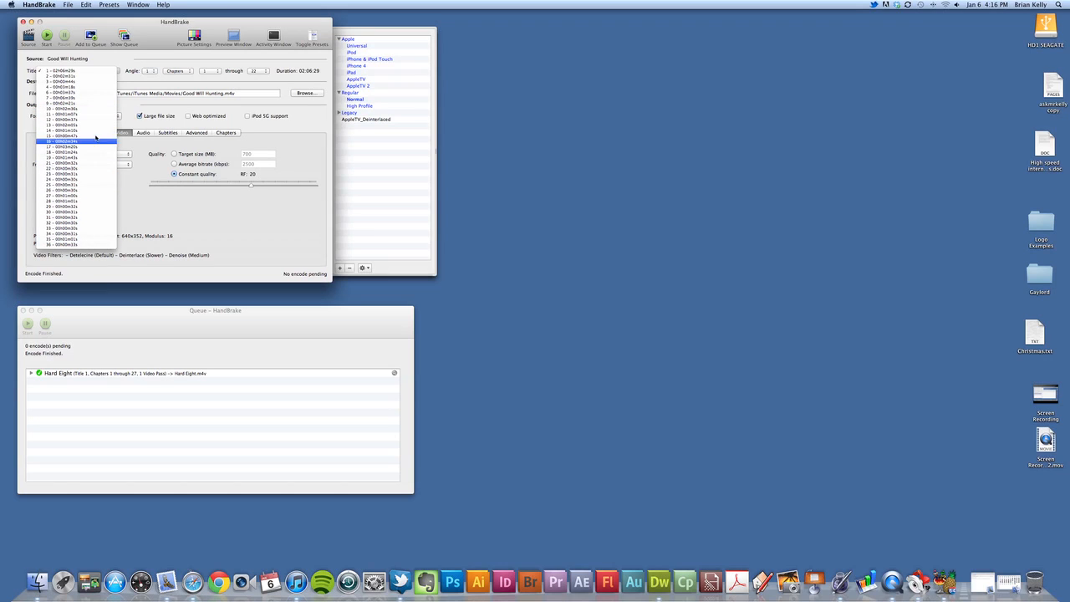
click(75, 113)
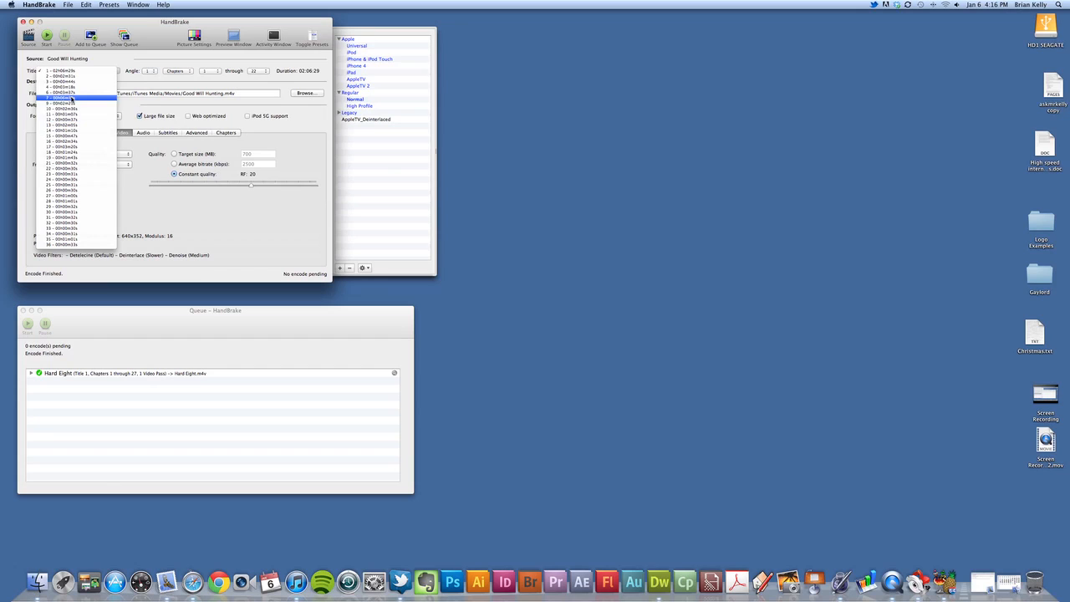
click(73, 91)
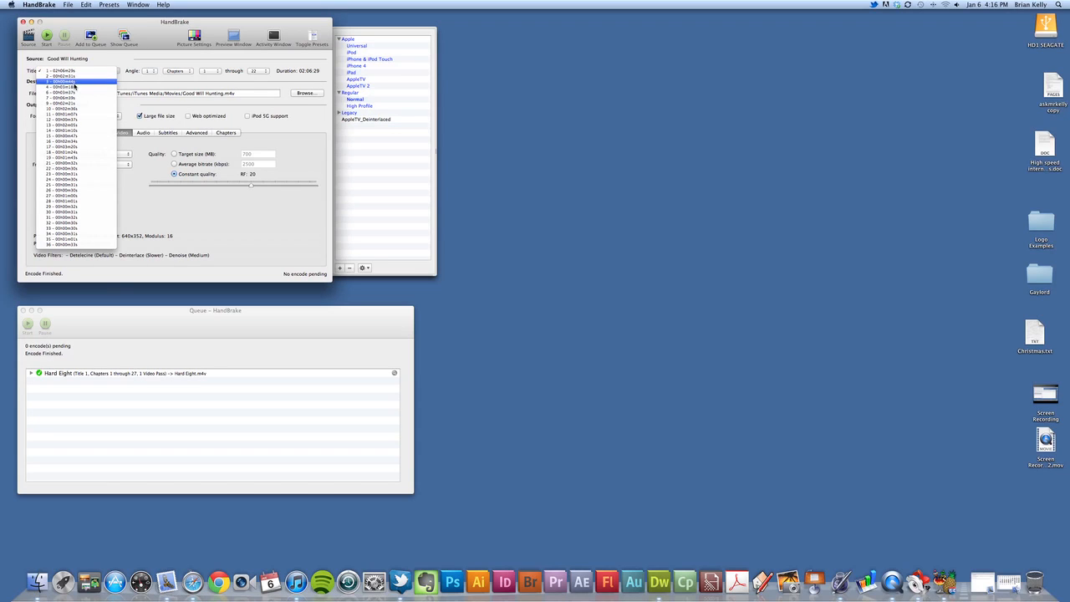
mouse_move(77, 86)
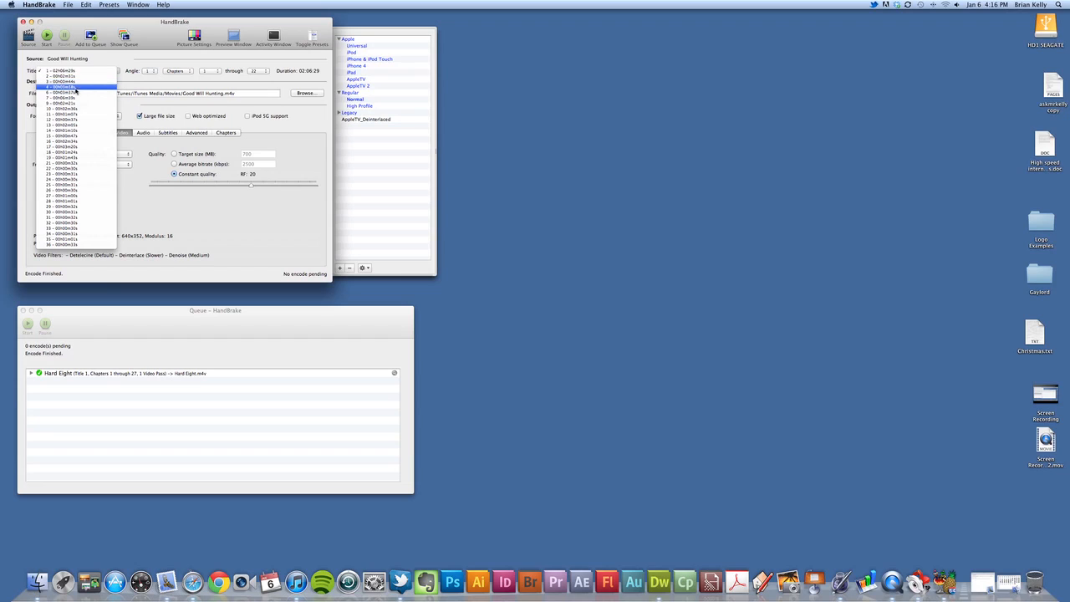
click(74, 93)
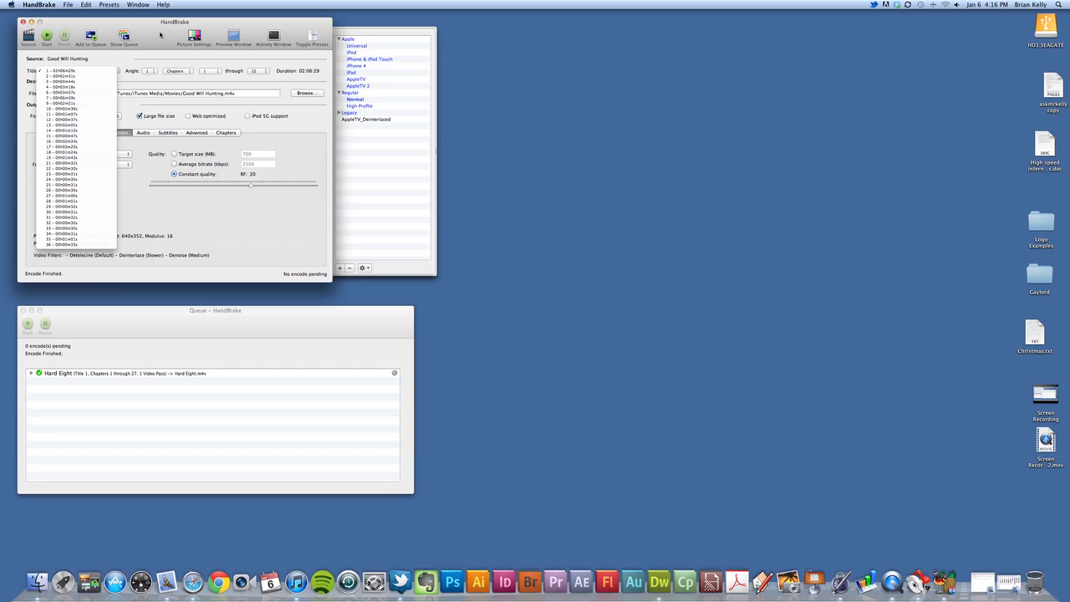
click(80, 70)
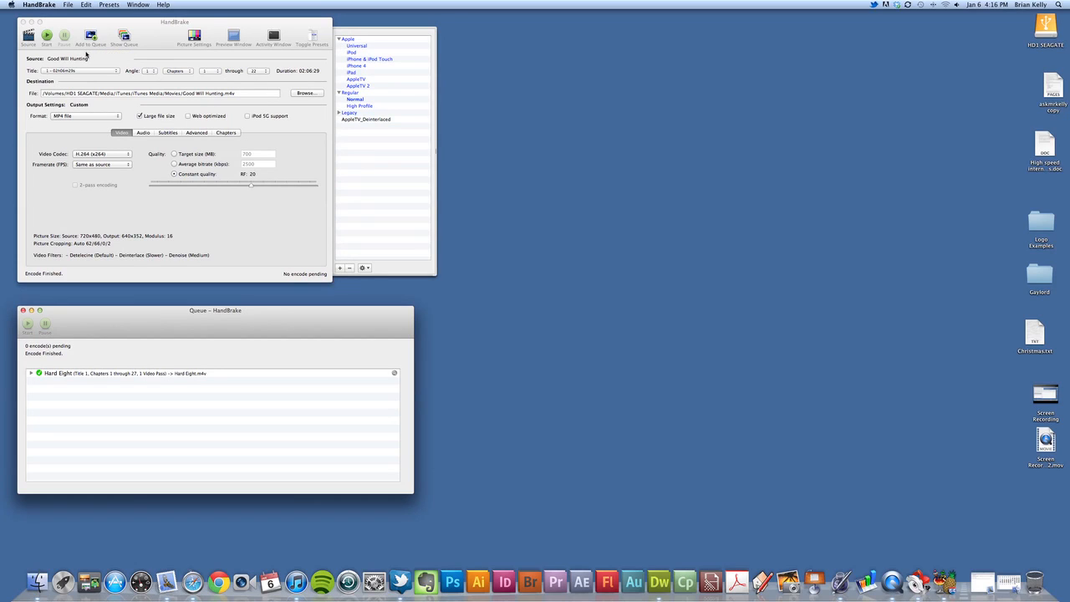
mouse_move(90, 37)
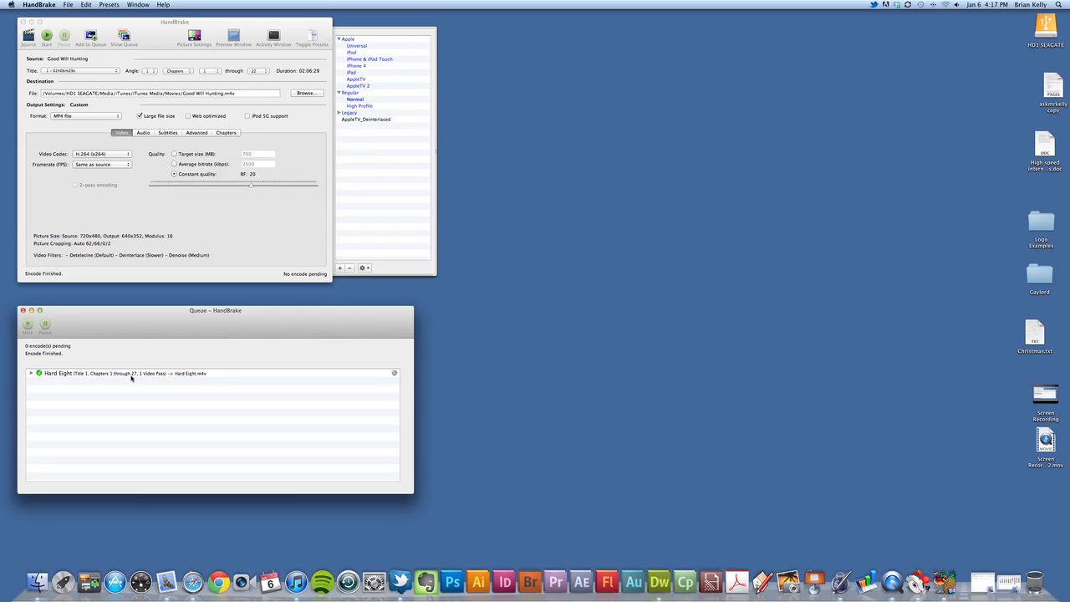
mouse_move(139, 365)
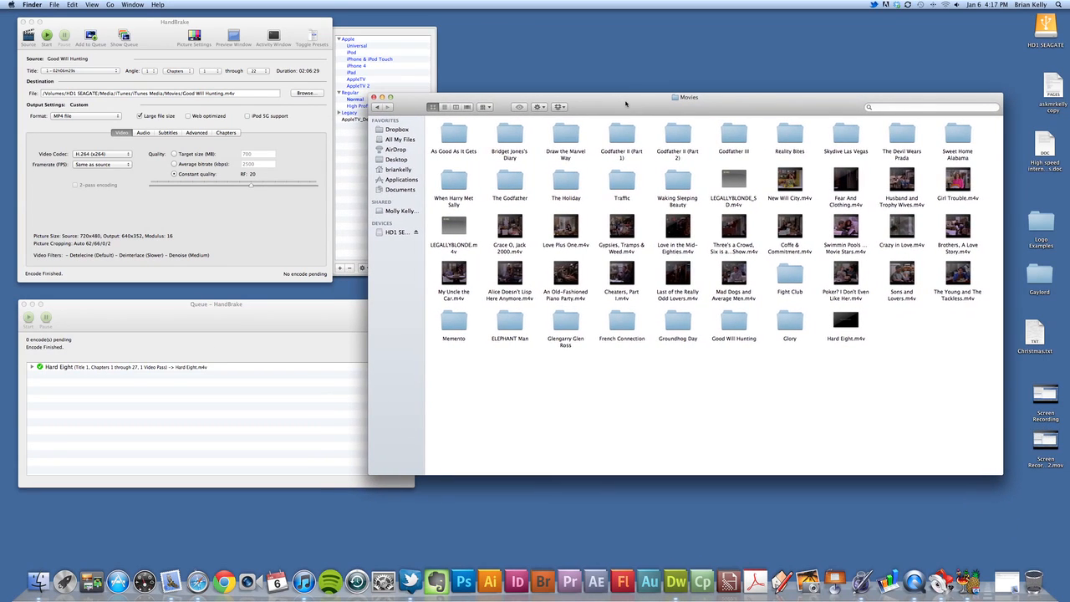
mouse_move(600, 248)
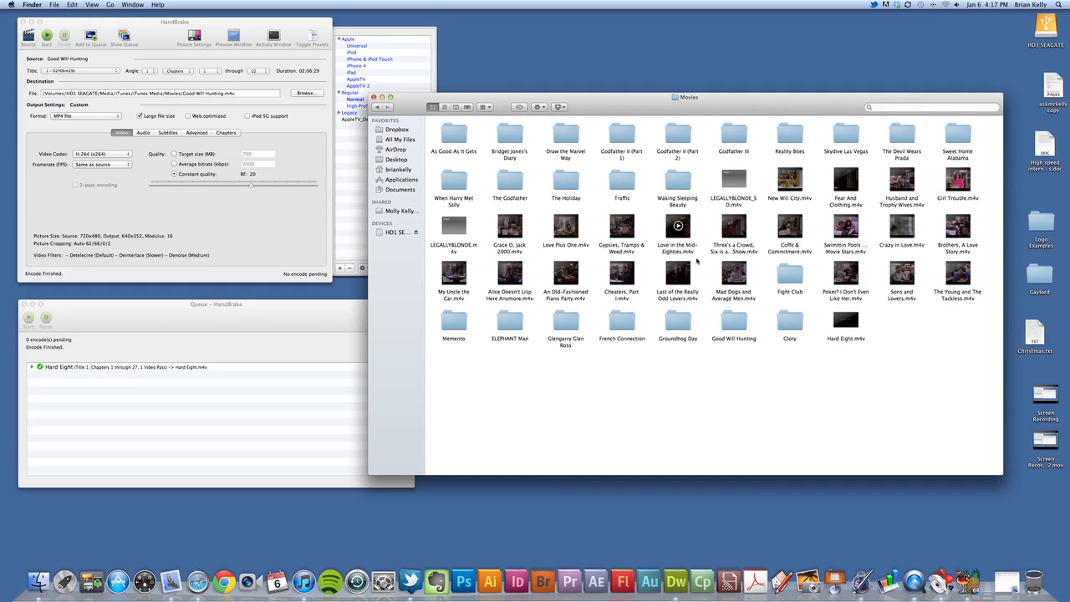
mouse_move(717, 317)
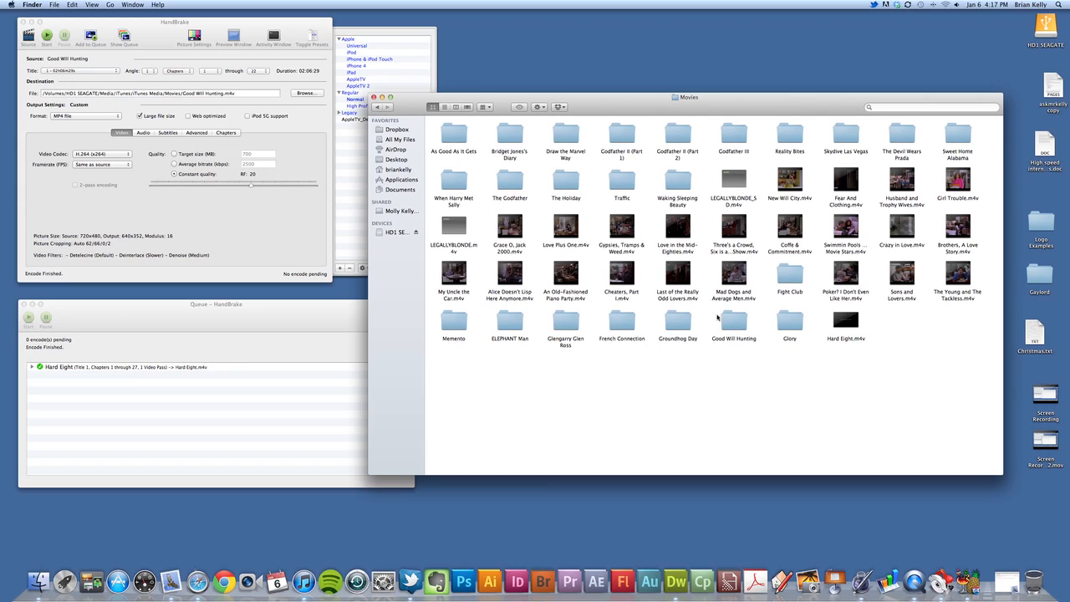
mouse_move(834, 305)
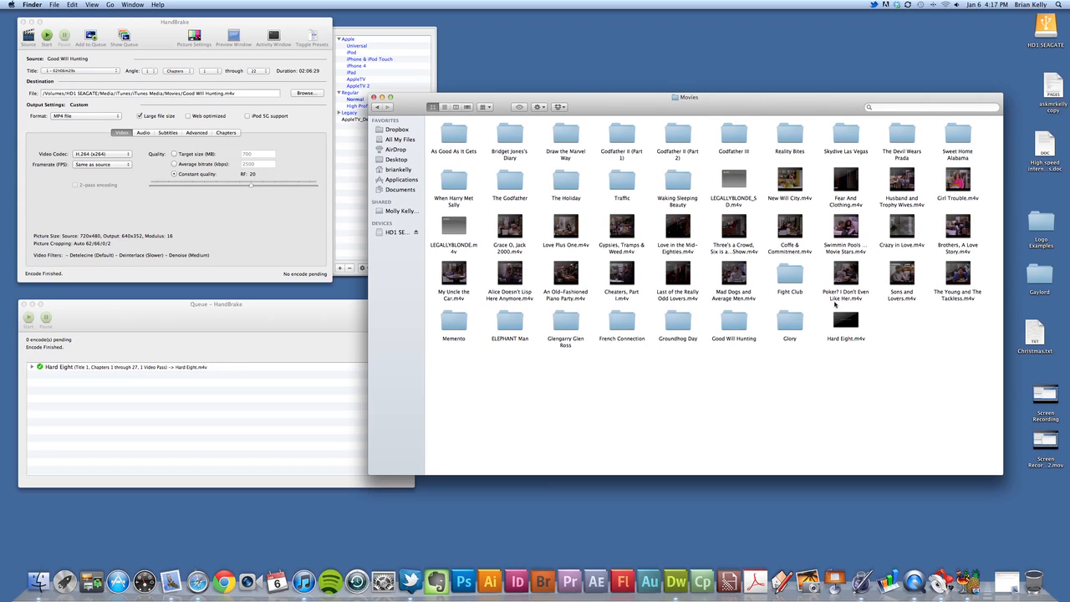
mouse_move(845, 308)
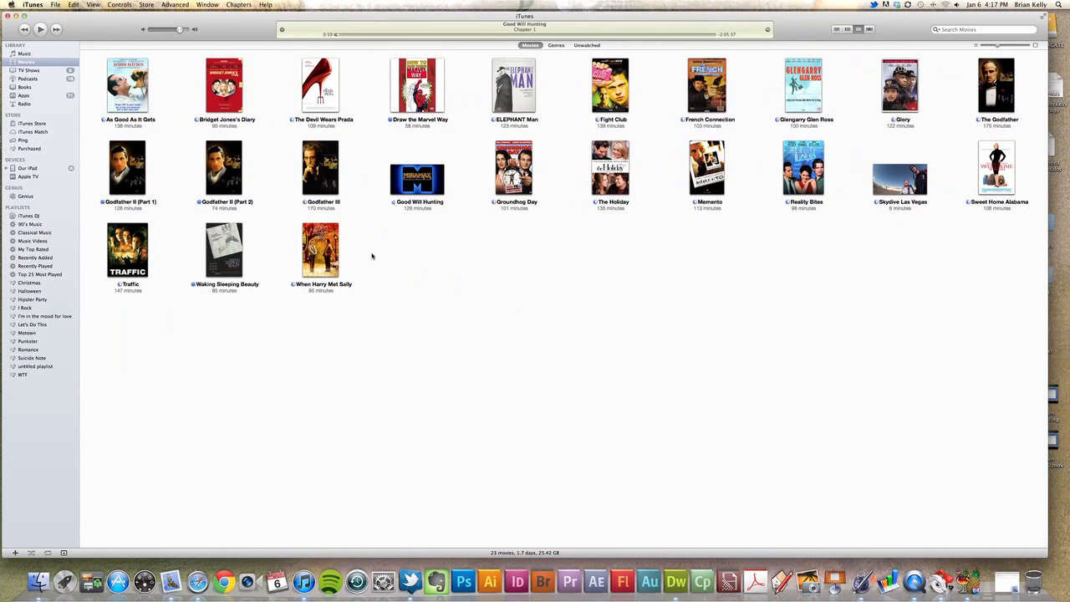
mouse_move(508, 255)
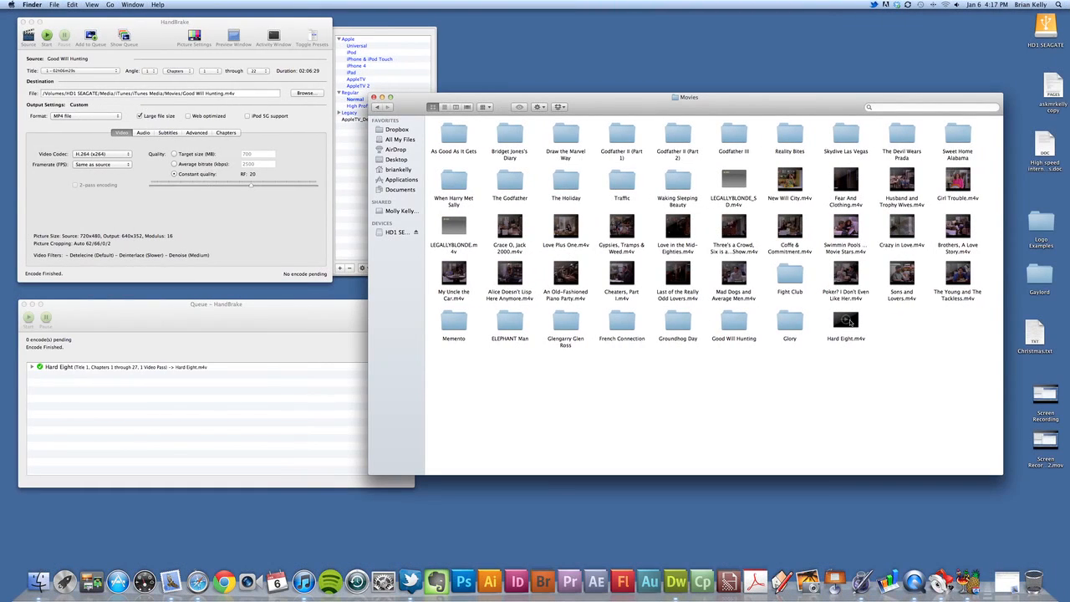
Select Hard Eight.m4v in the Movies folder for import into iTunes
click(845, 320)
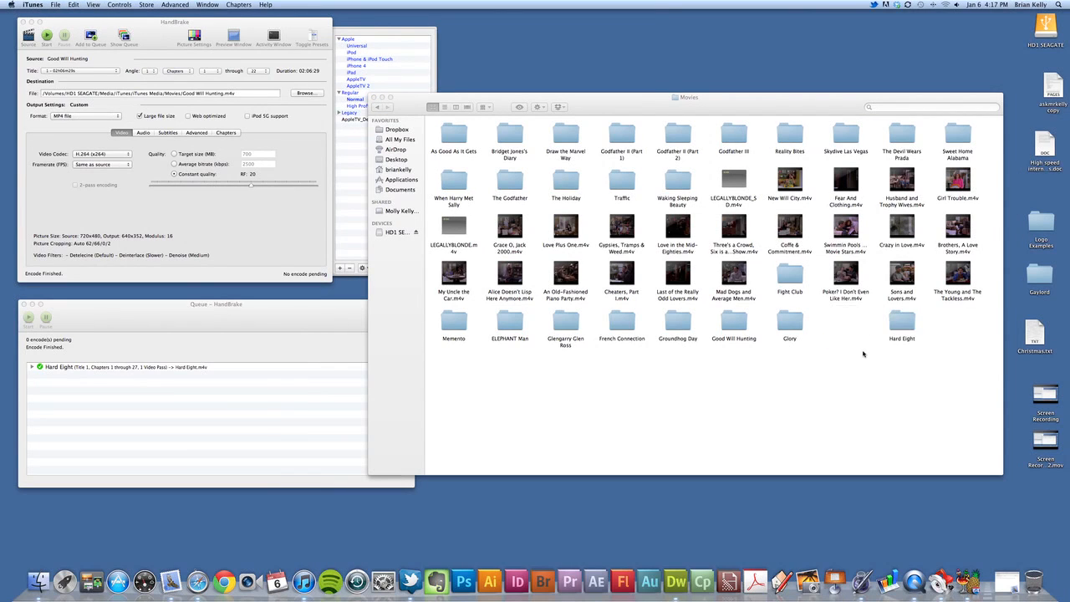
mouse_move(882, 366)
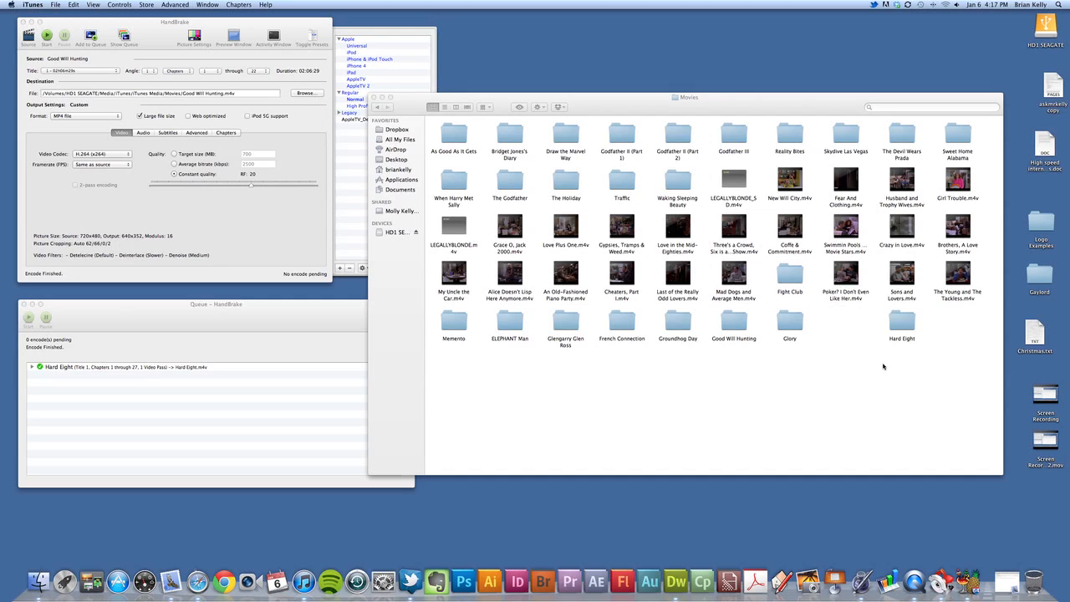
mouse_move(895, 318)
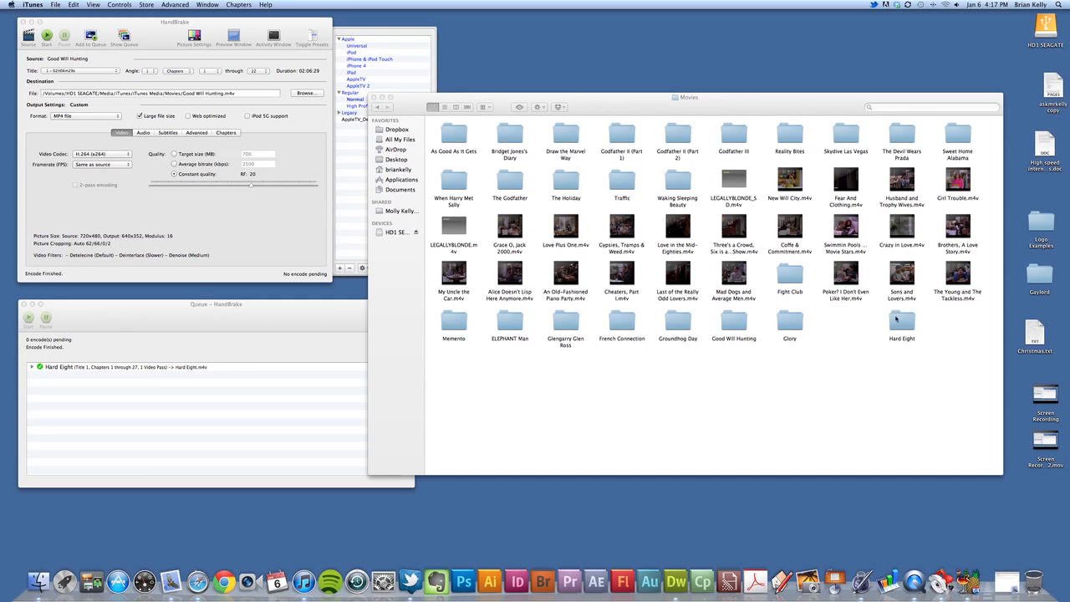
Open the iTunes movie library and bring up the Hard Eight movie's options menu
double_click(901, 320)
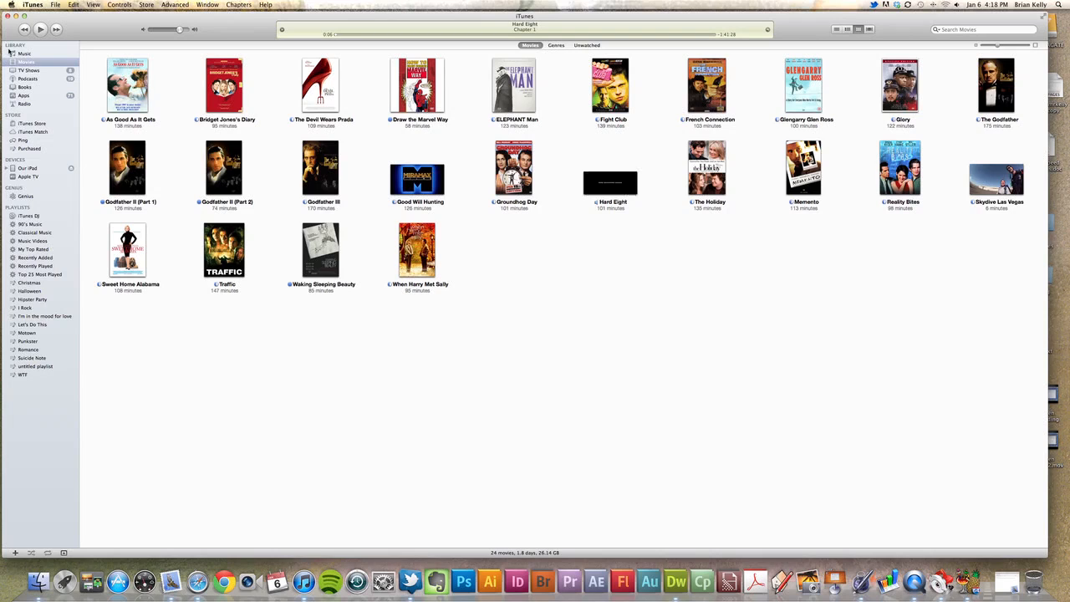
mouse_move(634, 345)
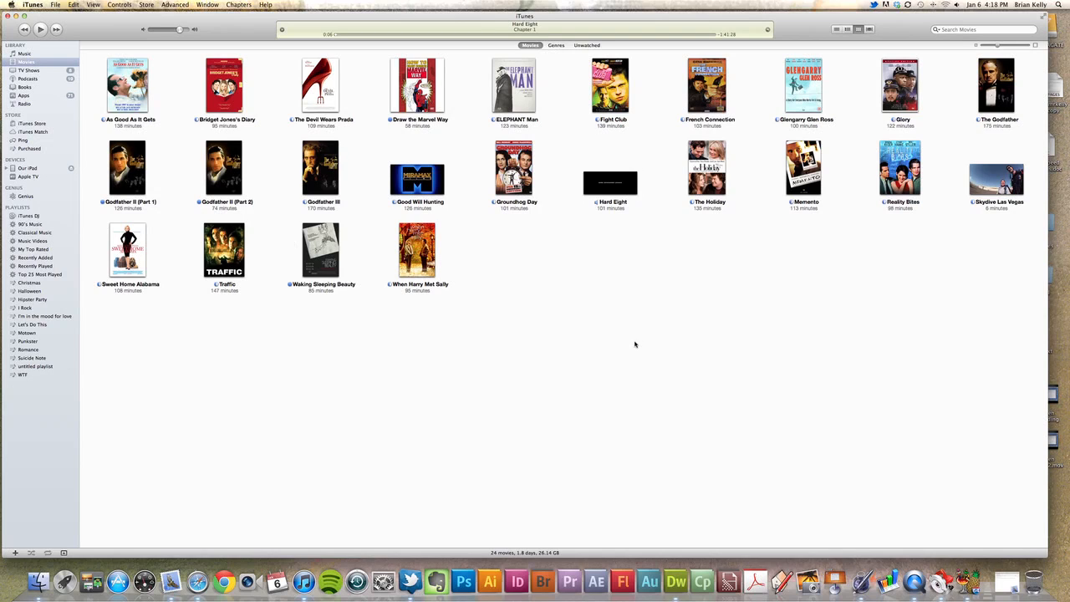
mouse_move(610, 180)
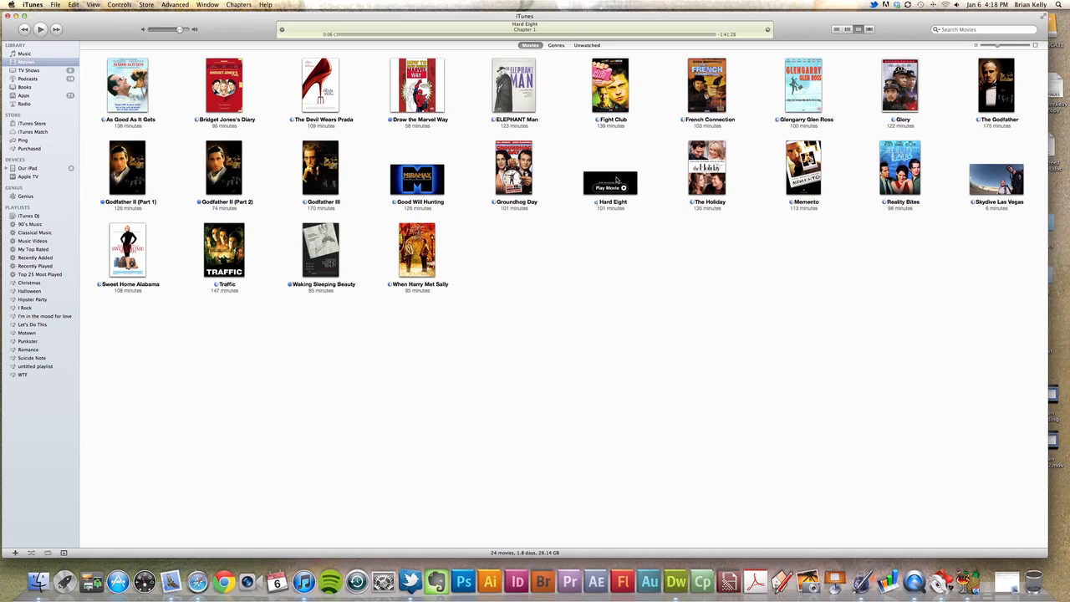
mouse_move(610, 182)
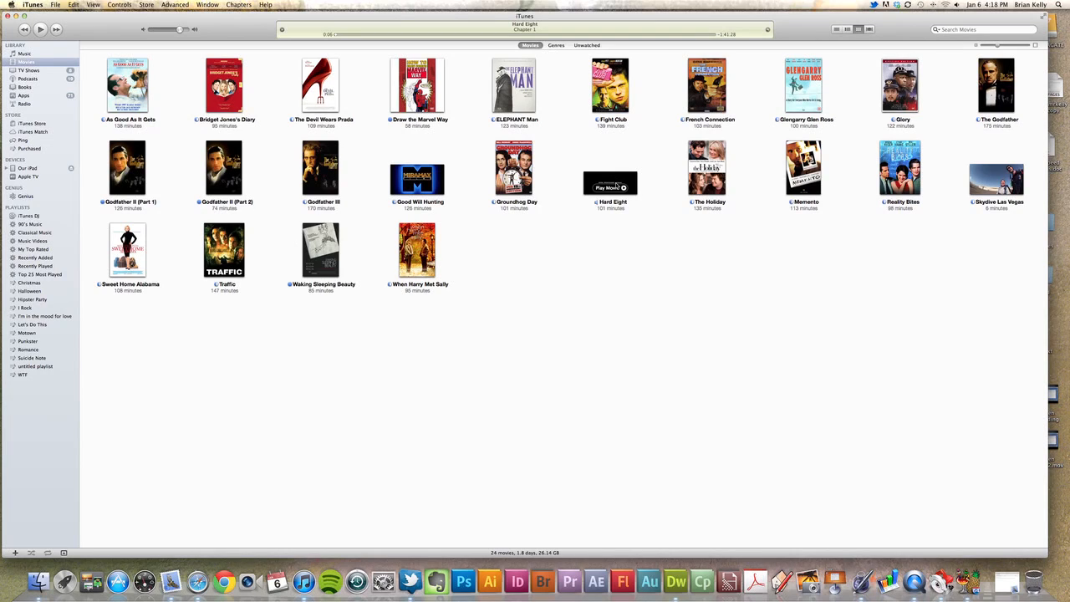
right_click(610, 180)
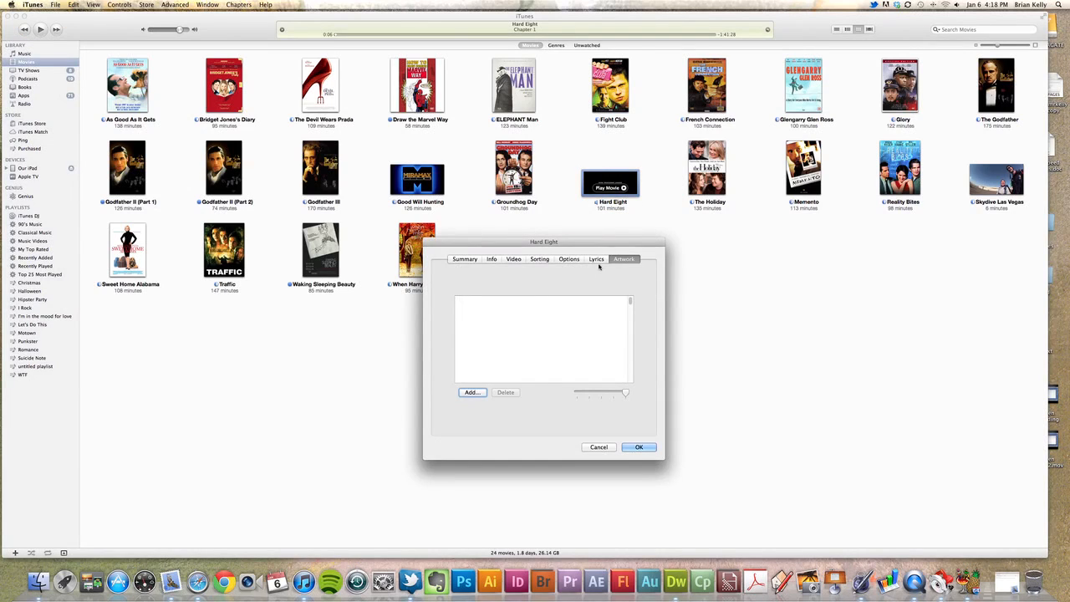
Add the Hard Eight cover JPEG from Downloads as the movie's artwork
click(472, 392)
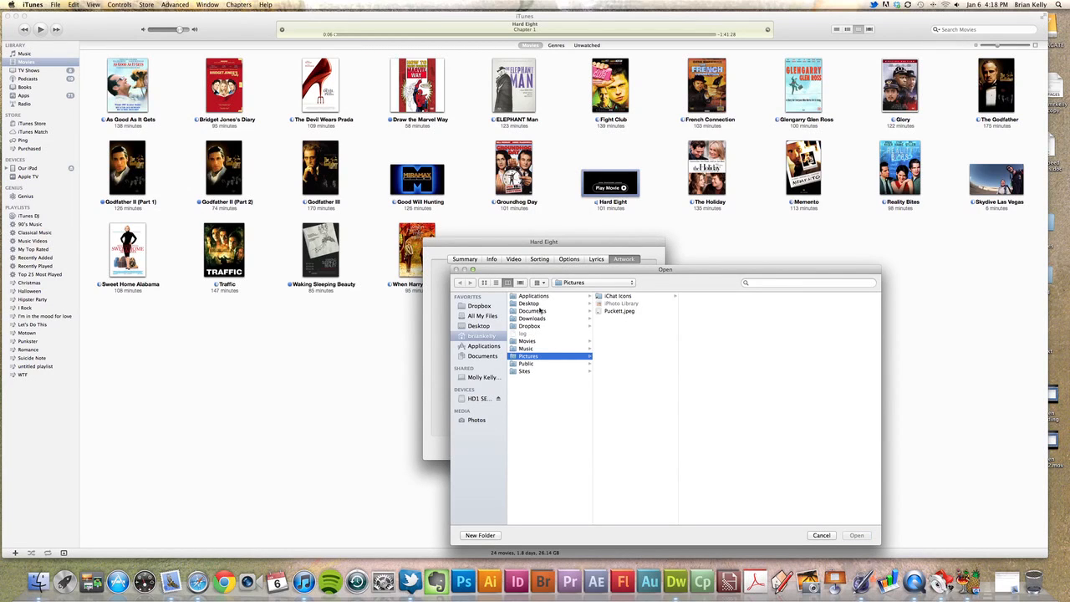
click(532, 310)
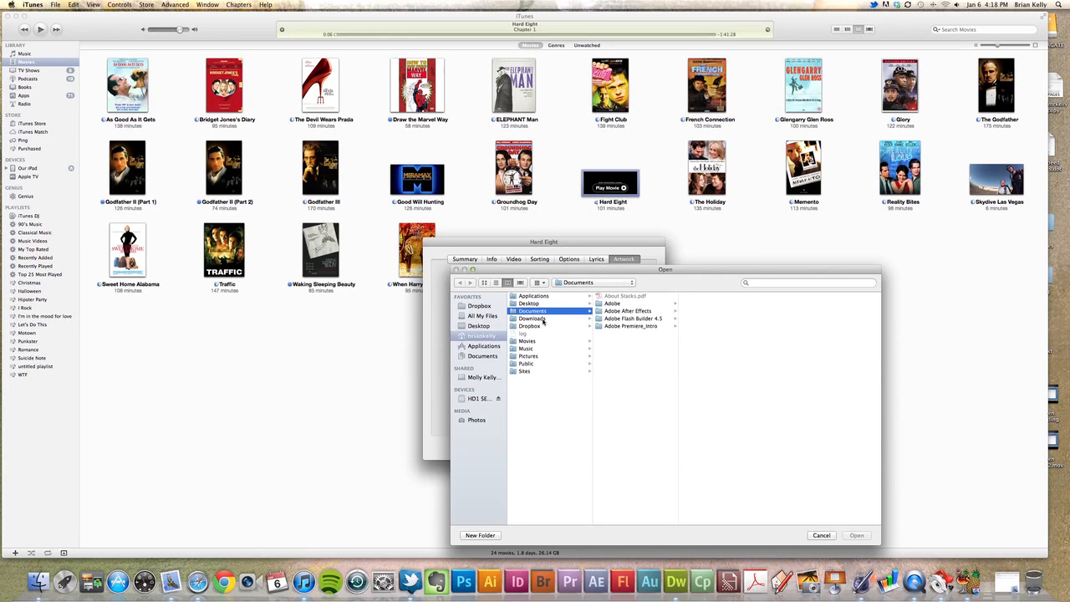
click(531, 319)
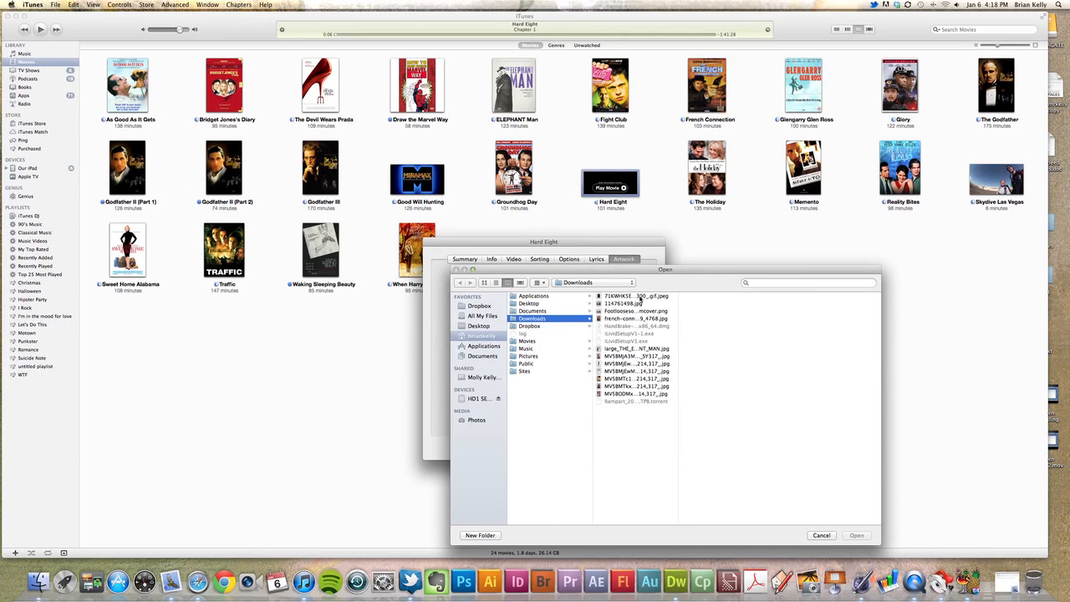
click(636, 295)
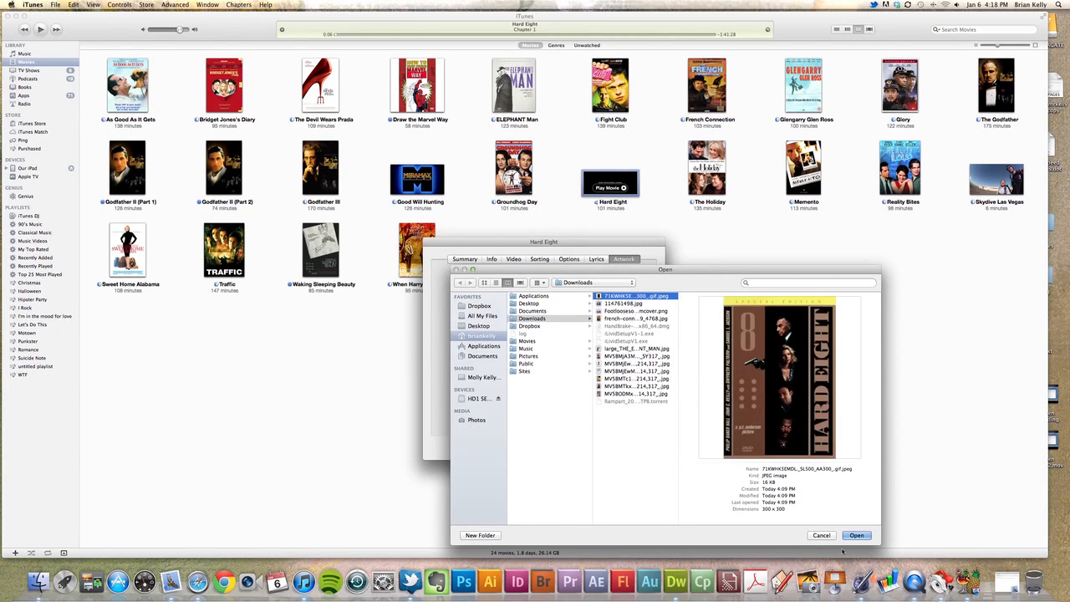
click(856, 535)
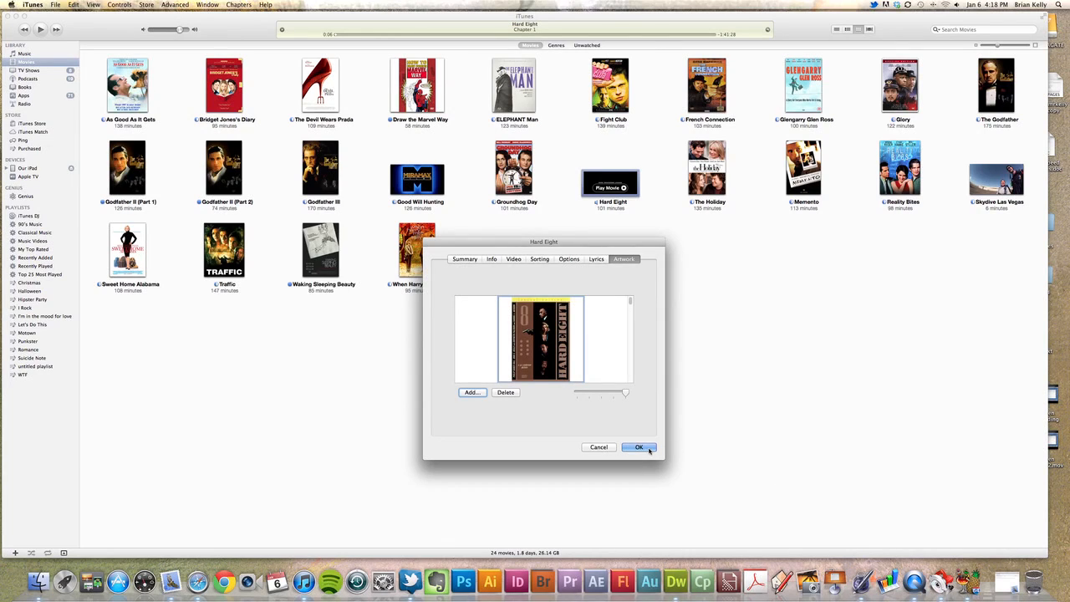
mouse_move(672, 382)
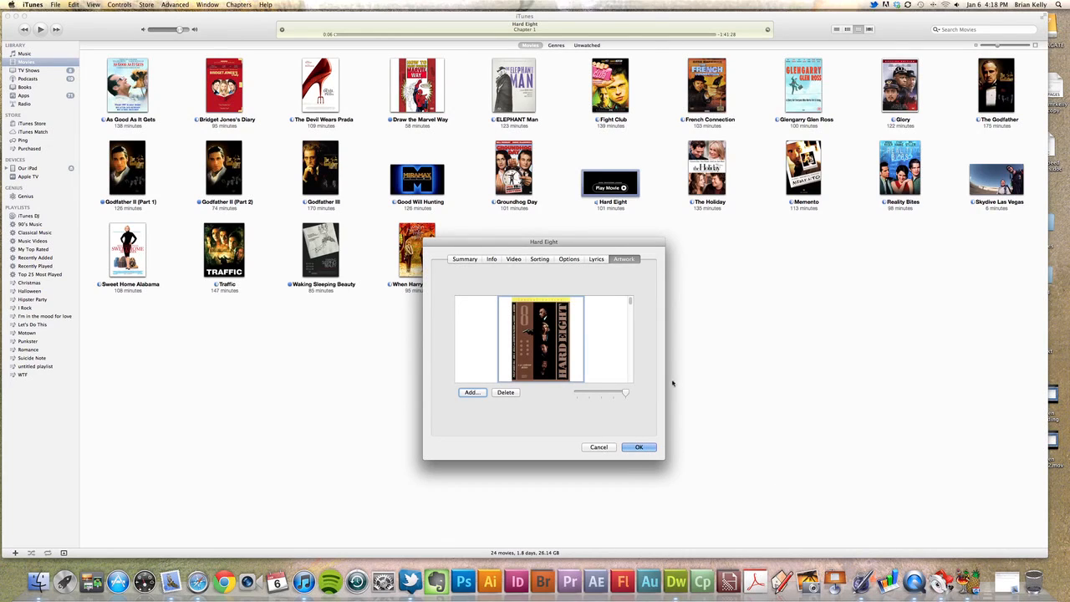
click(639, 446)
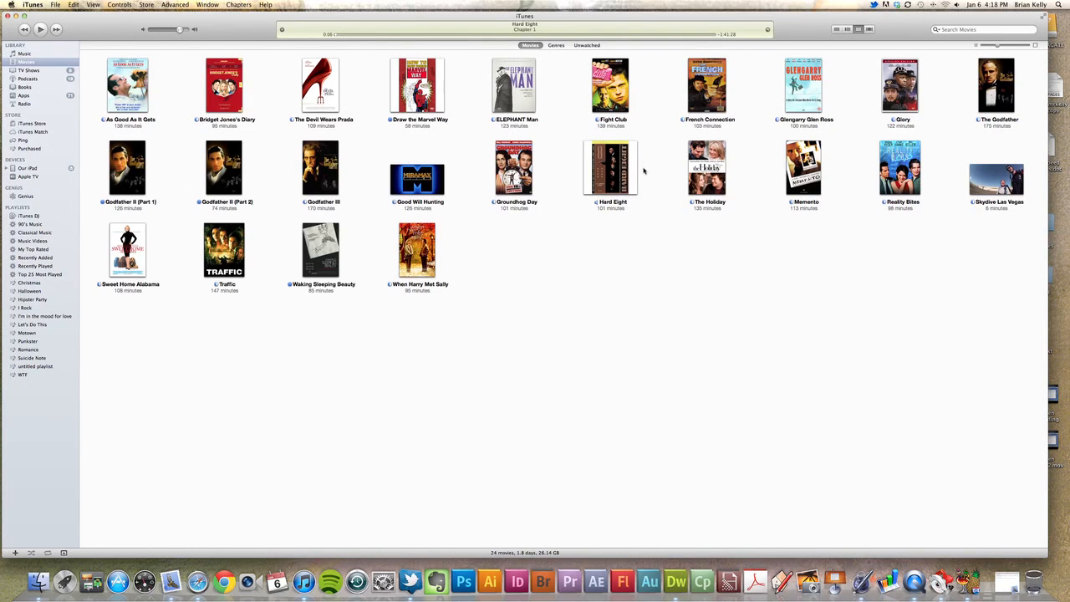
mouse_move(606, 167)
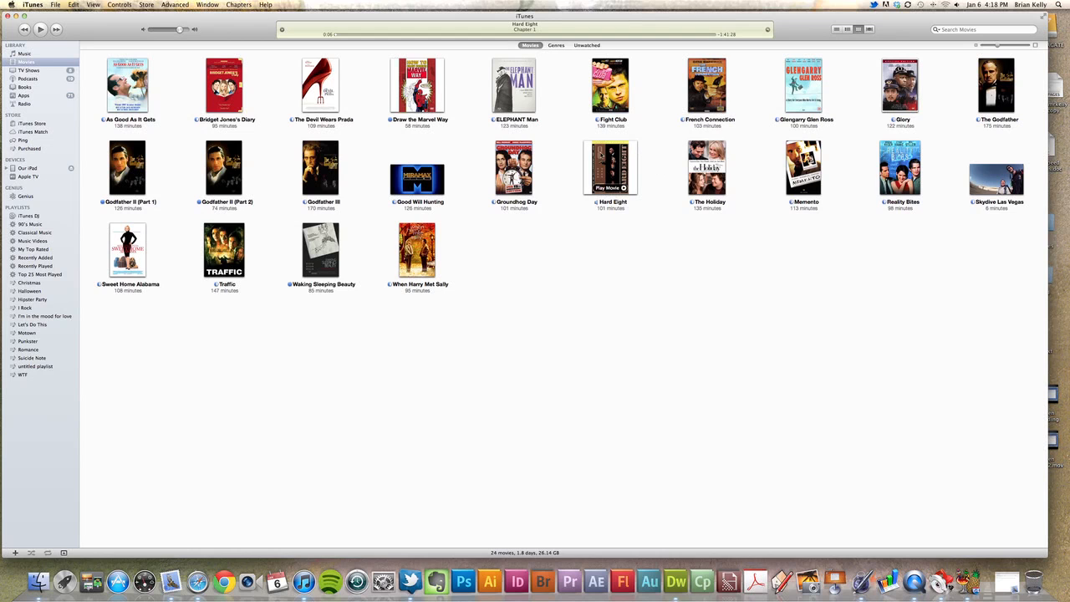
mouse_move(569, 179)
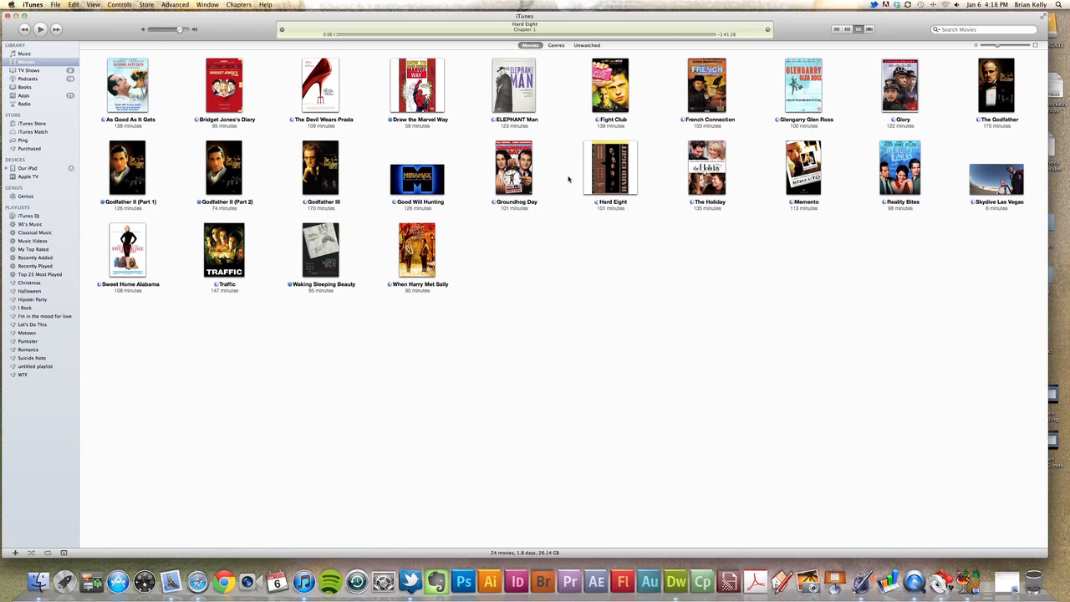
mouse_move(564, 180)
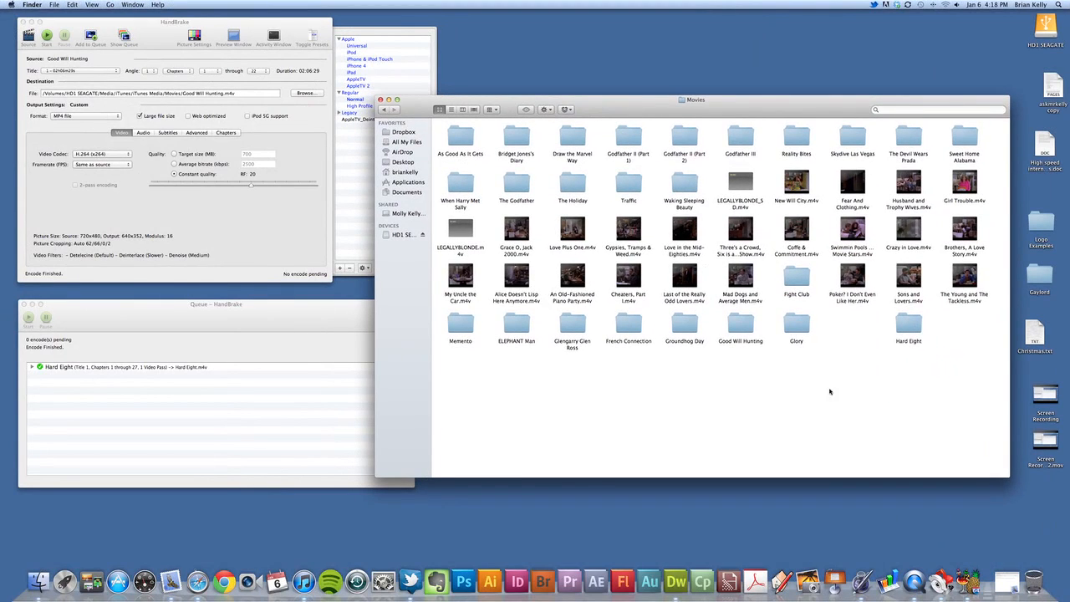
mouse_move(821, 387)
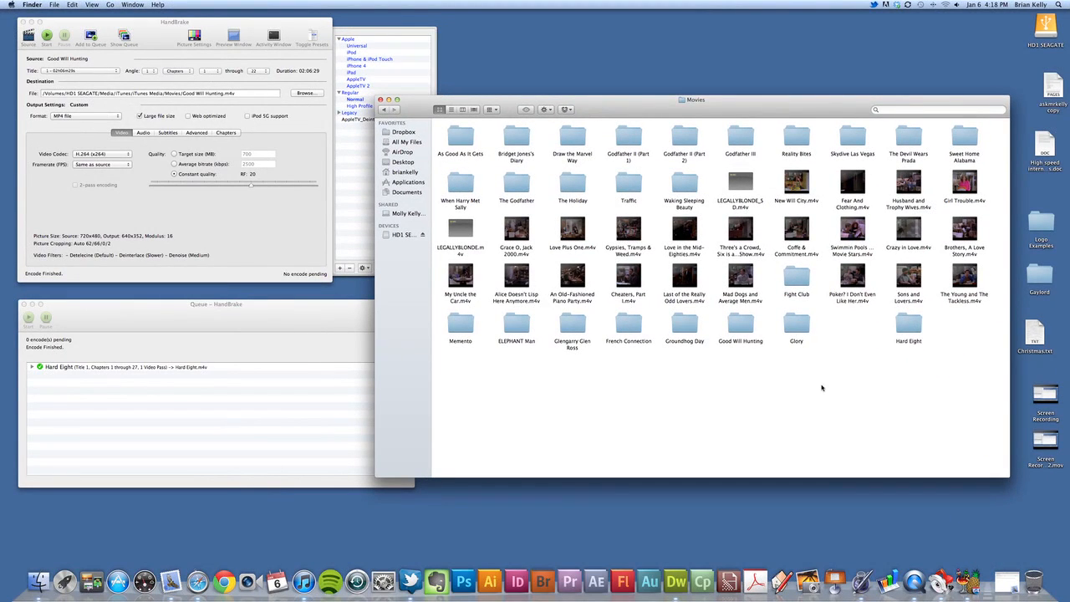